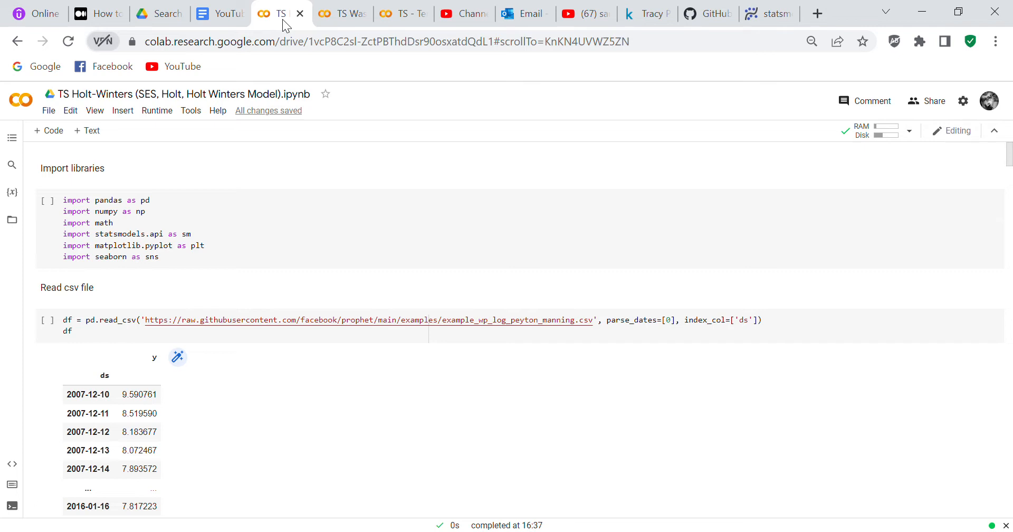
mouse_move(194, 25)
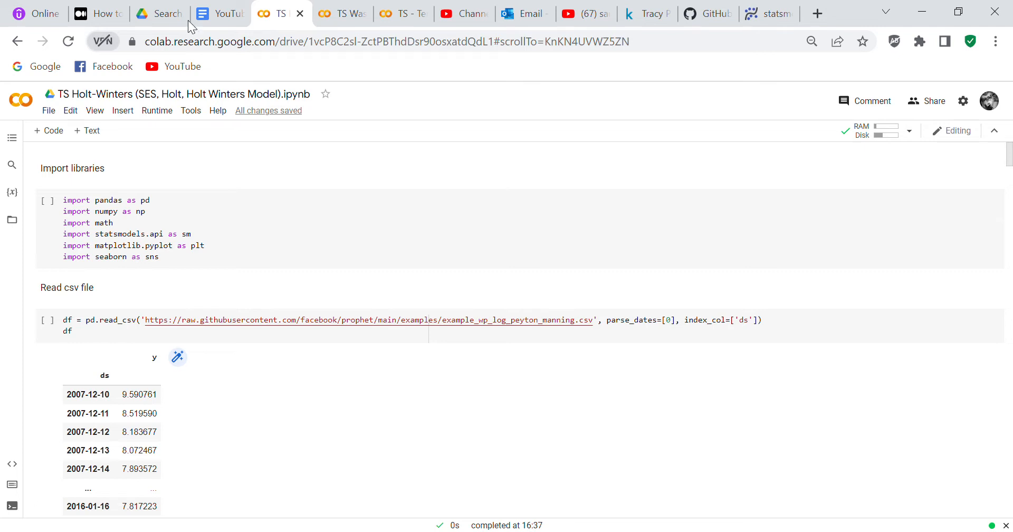
mouse_move(268, 138)
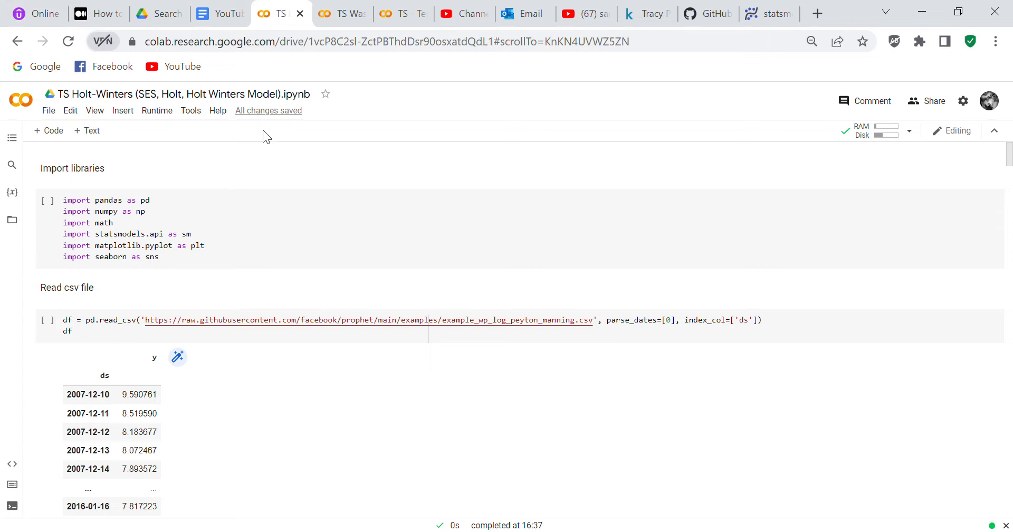
mouse_move(394, 149)
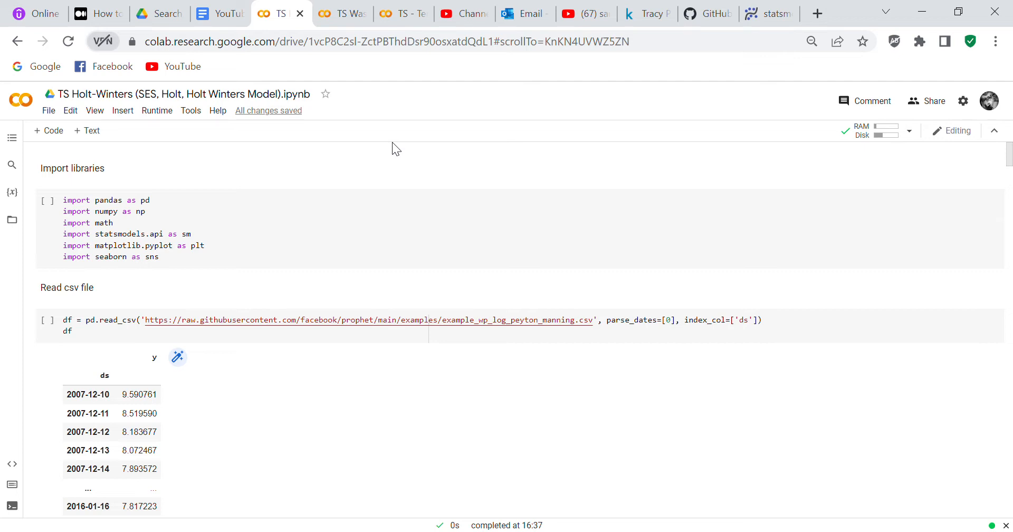
mouse_move(850, 204)
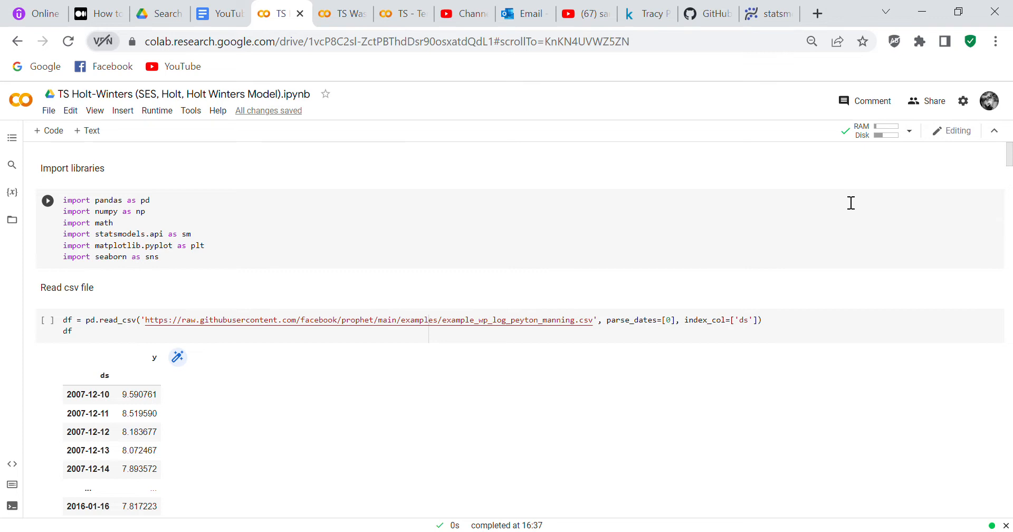
Step: Scroll past the import cell to the 2905-row read_csv dataframe output and the df.info() results
scroll(down, 3)
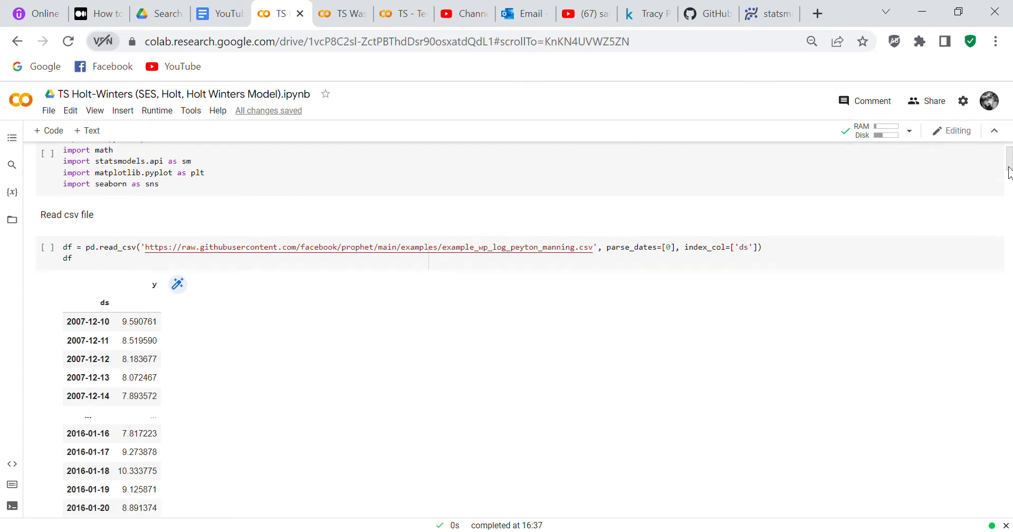
scroll(down, 3)
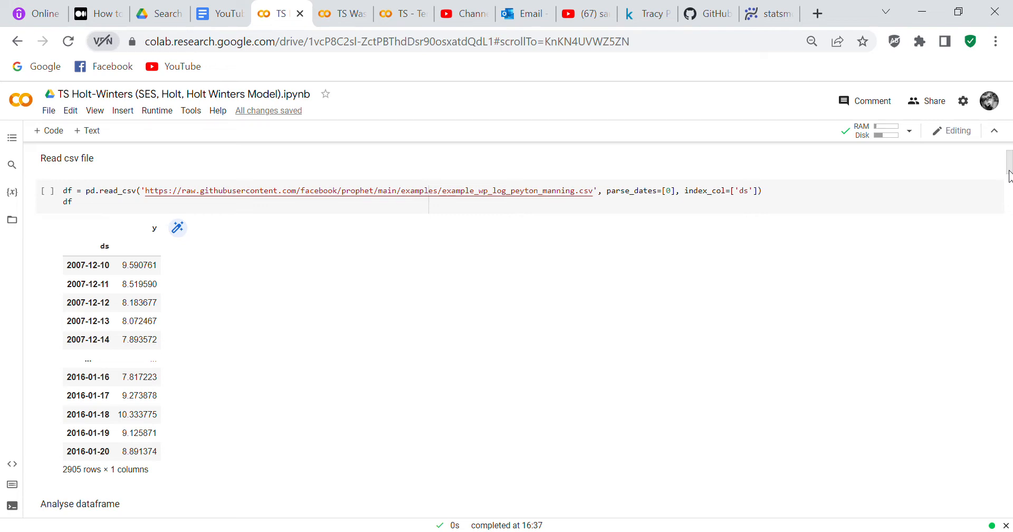
scroll(down, 3)
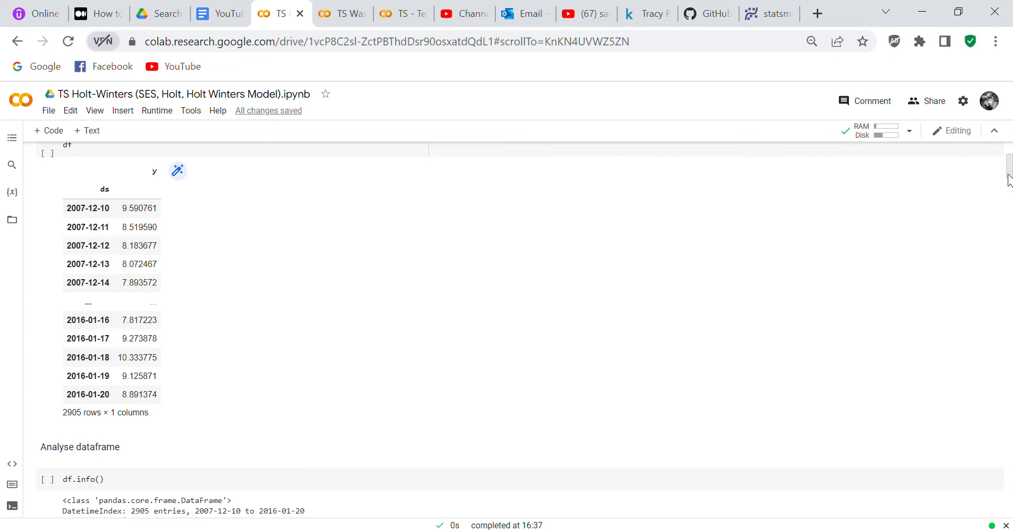
Step: Scroll through the null-count check showing zero missing values to the daily y line plot for 2008–2016
scroll(down, 3)
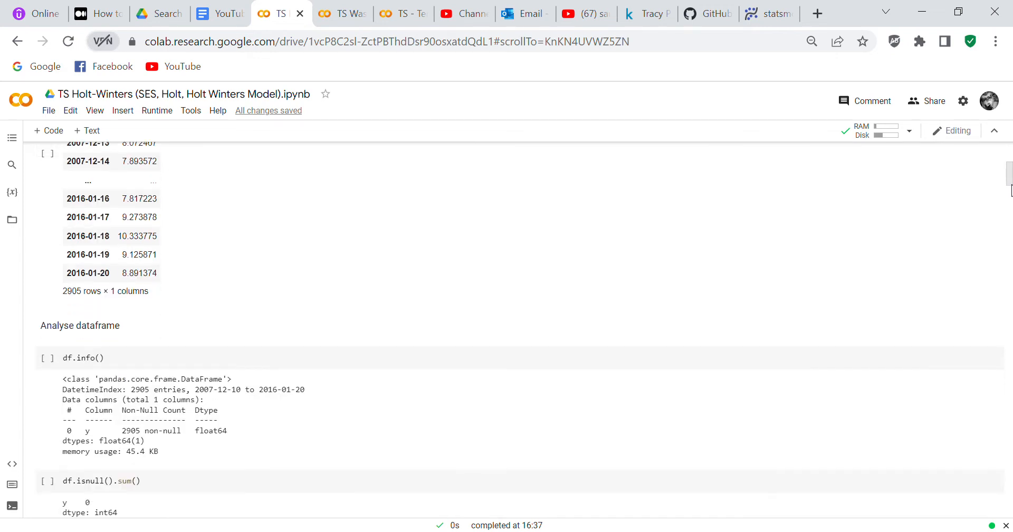
scroll(down, 3)
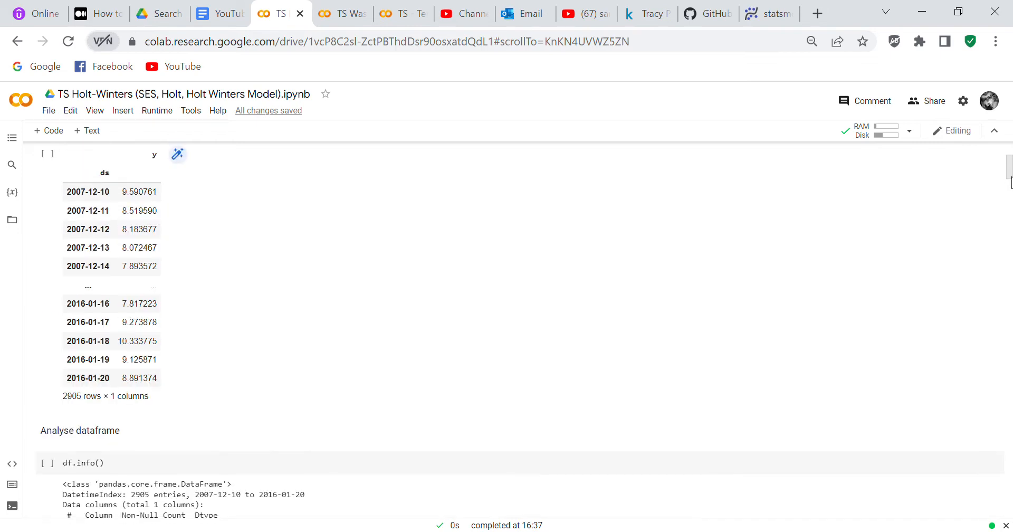
scroll(down, 3)
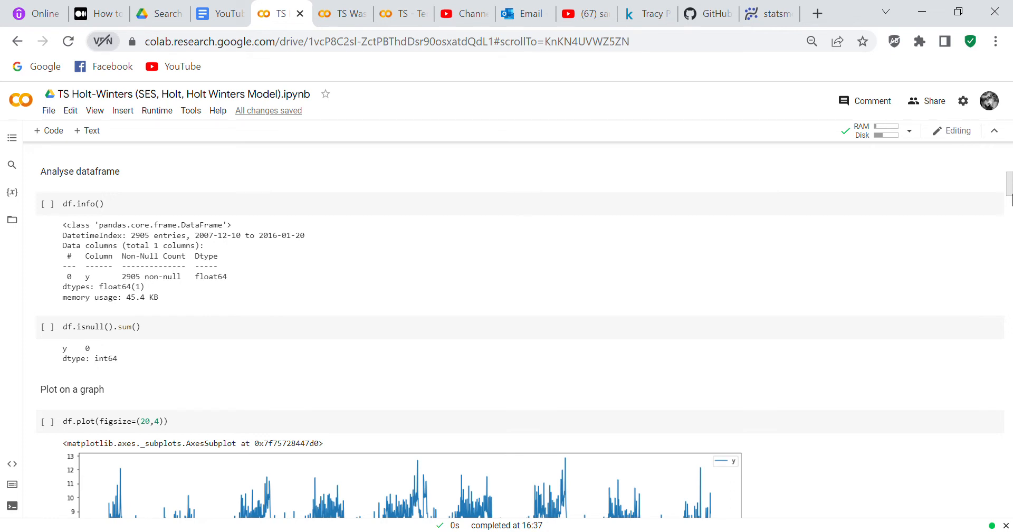
scroll(down, 3)
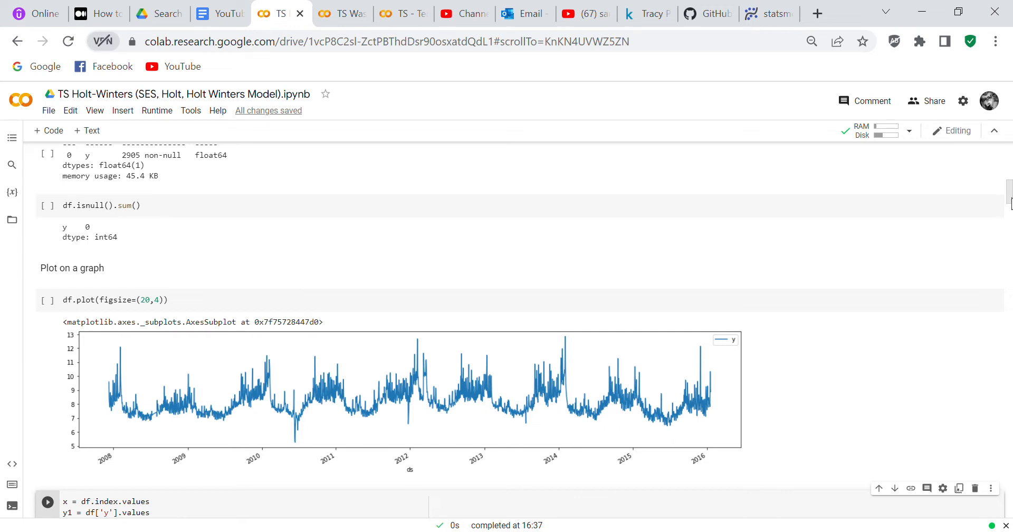
Step: Scroll to show the full daily df.plot chart and the Two Side View fill-between plotting cell
scroll(down, 3)
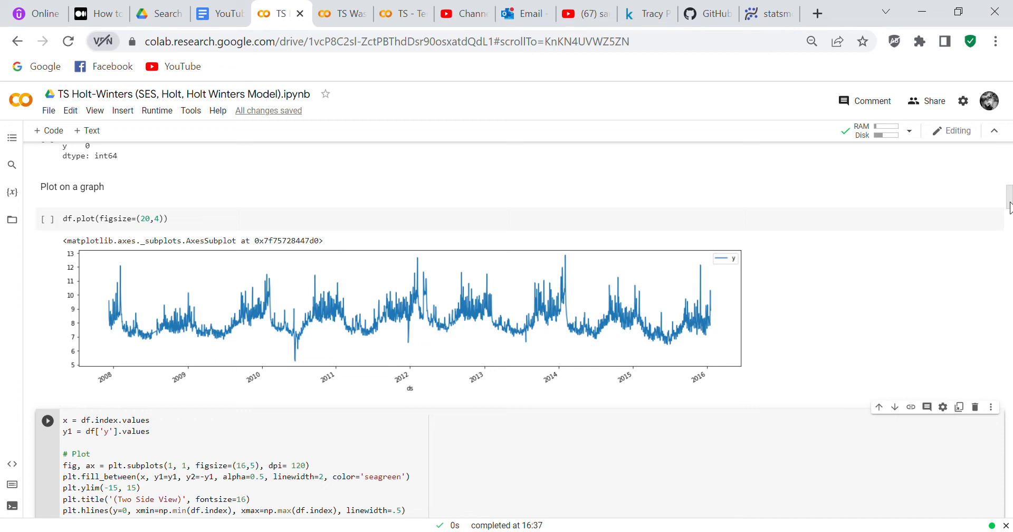
Step: Scroll through the seagreen Two Side View figure to the monthly-sum Resample section
scroll(down, 3)
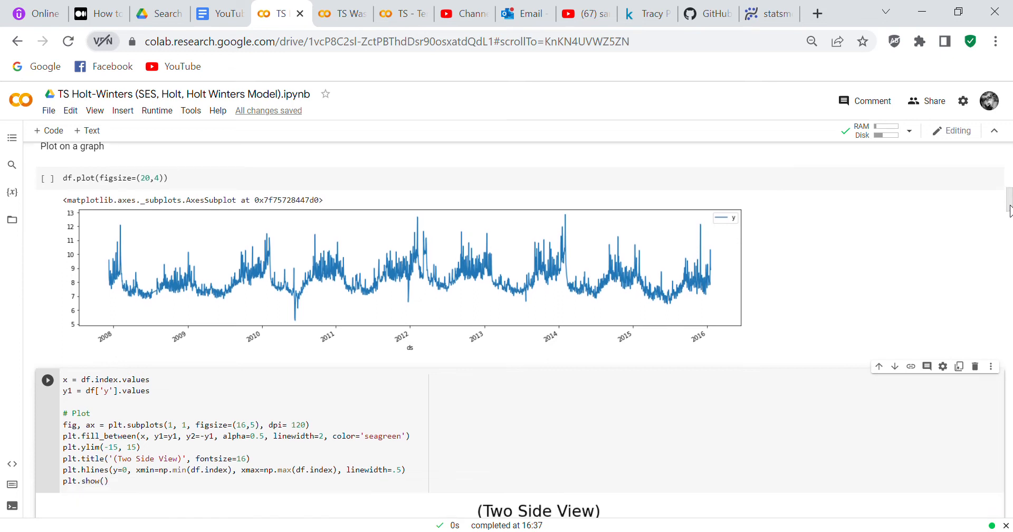
scroll(down, 3)
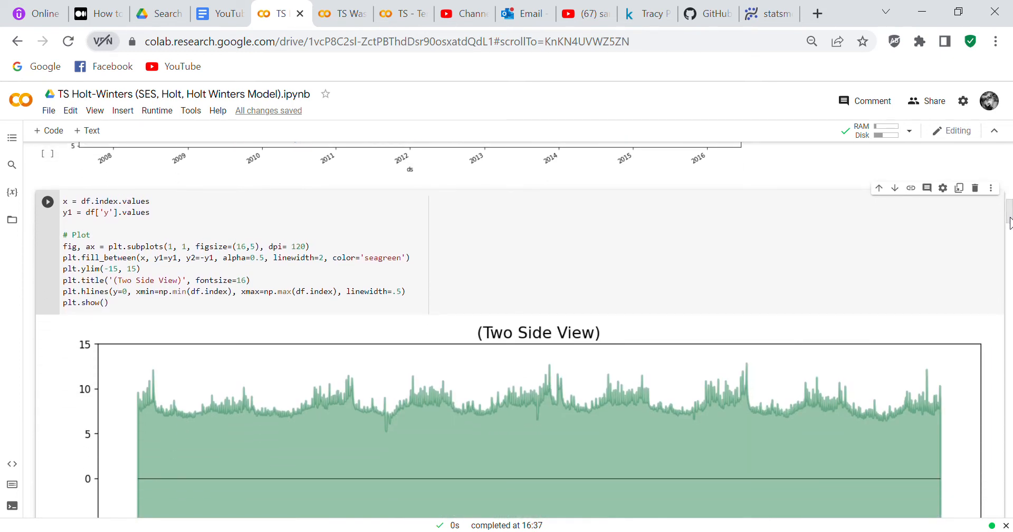
scroll(down, 3)
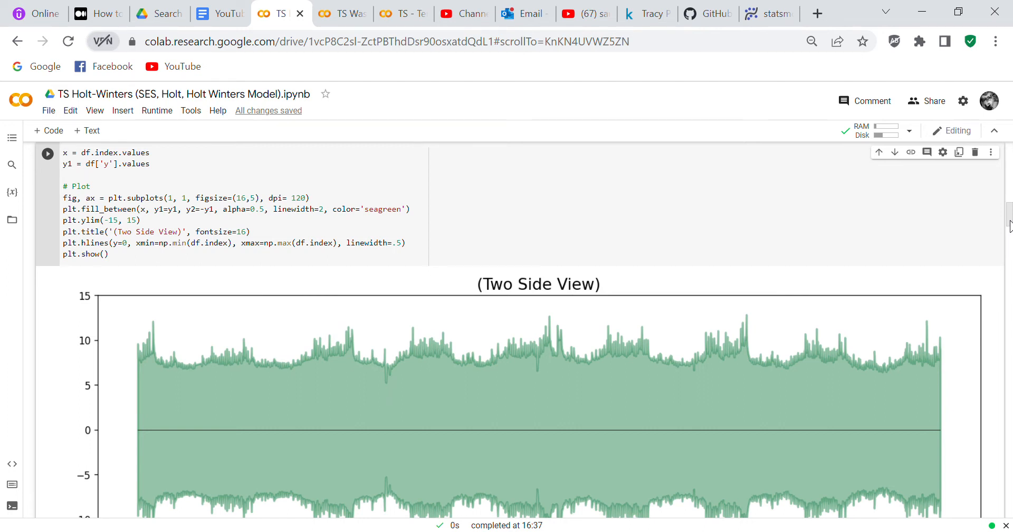
scroll(down, 3)
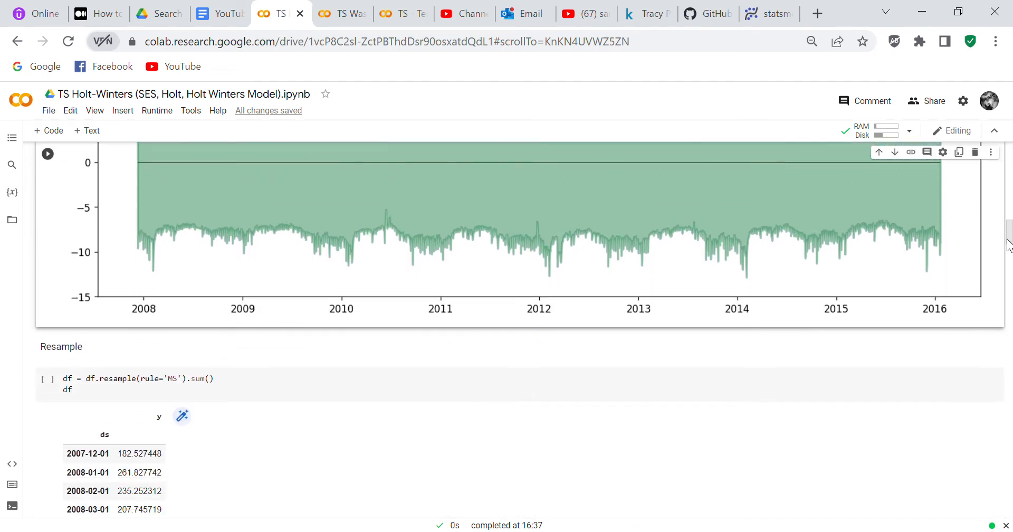
Step: Scroll through the 98-row monthly resampled table and its line plot to the Seasonal decompose cell
scroll(down, 3)
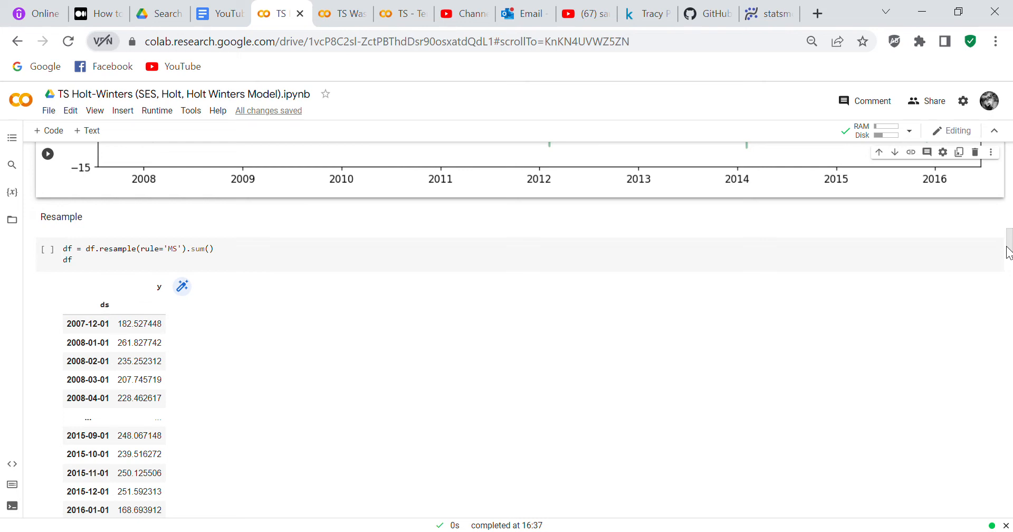
scroll(down, 3)
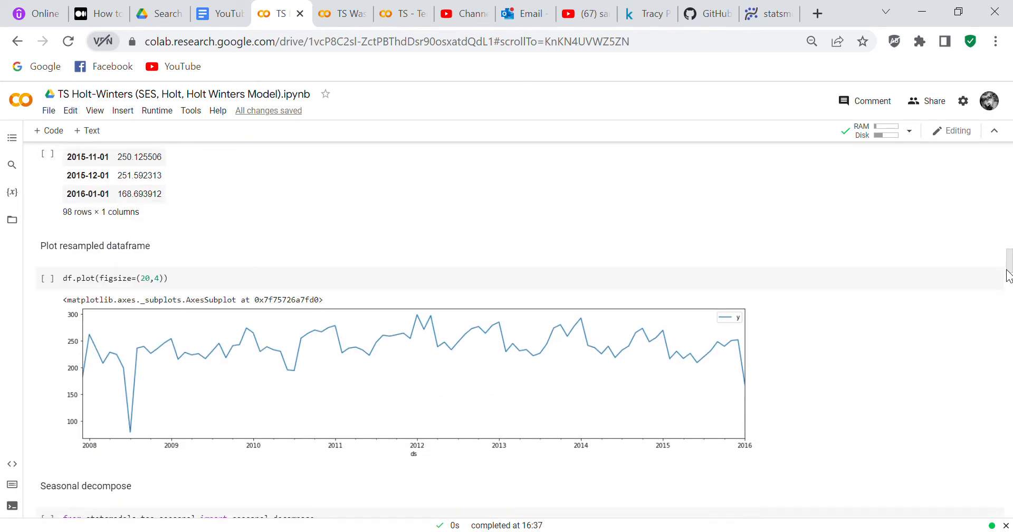
scroll(down, 3)
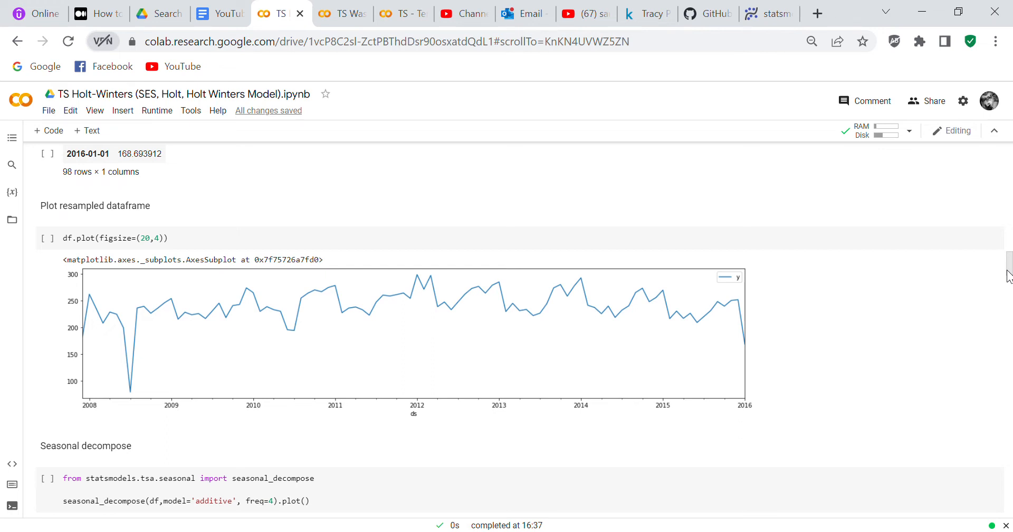
scroll(down, 3)
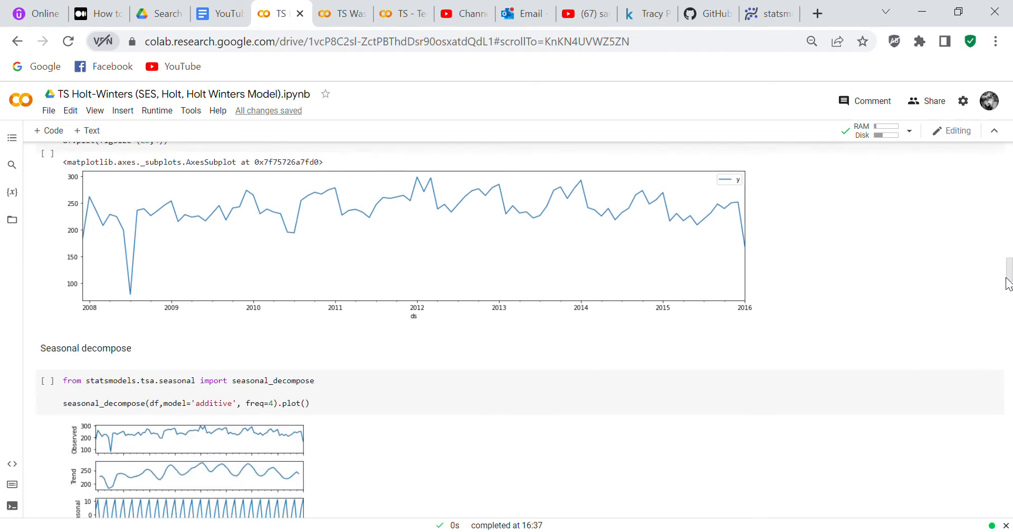
scroll(down, 3)
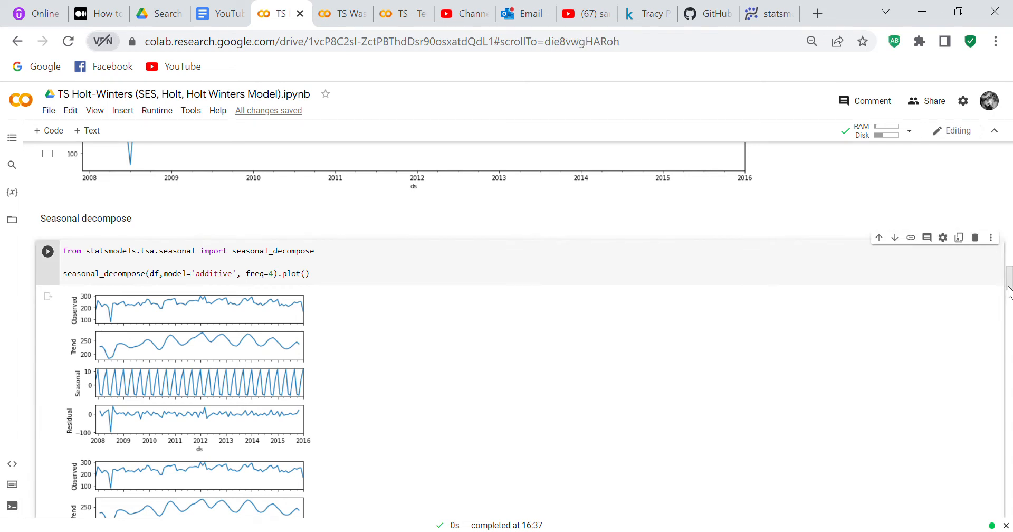
scroll(down, 3)
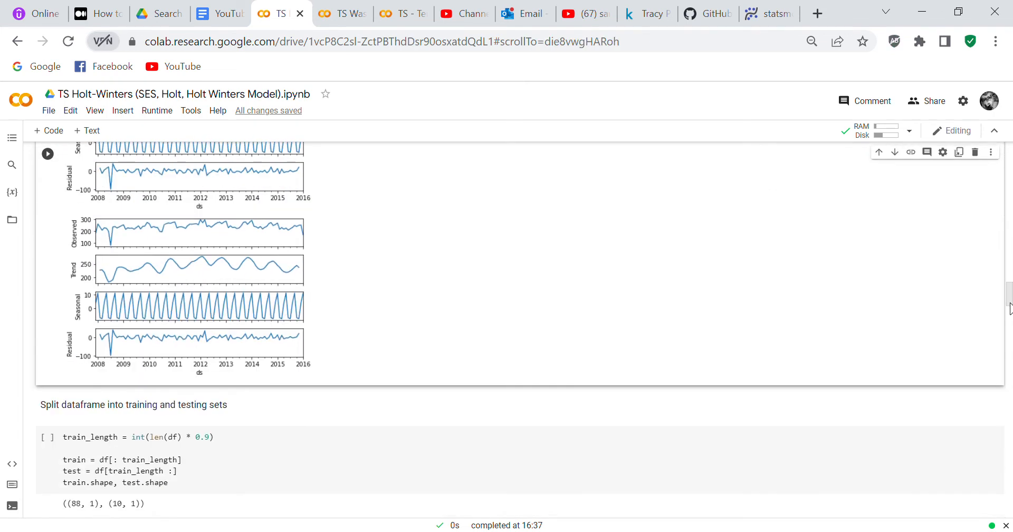
scroll(down, 3)
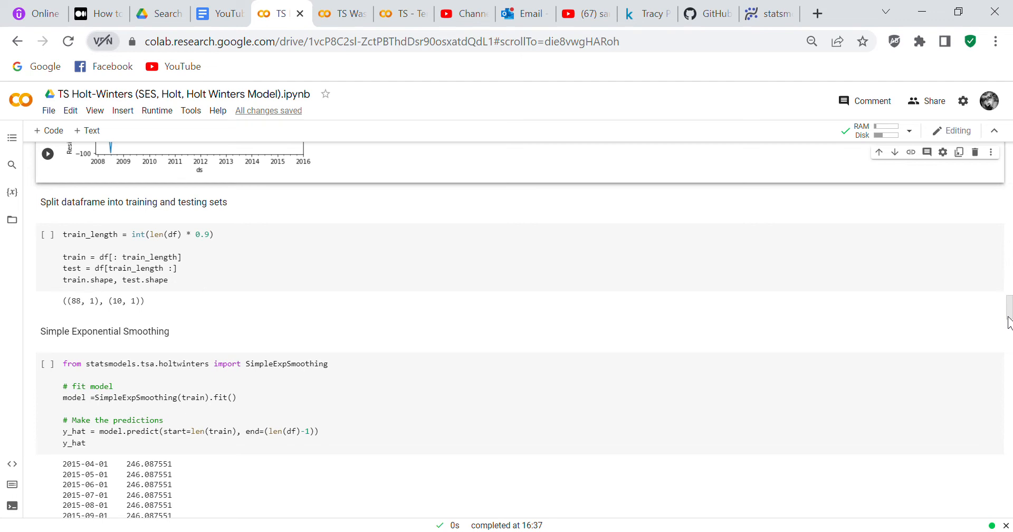
scroll(down, 3)
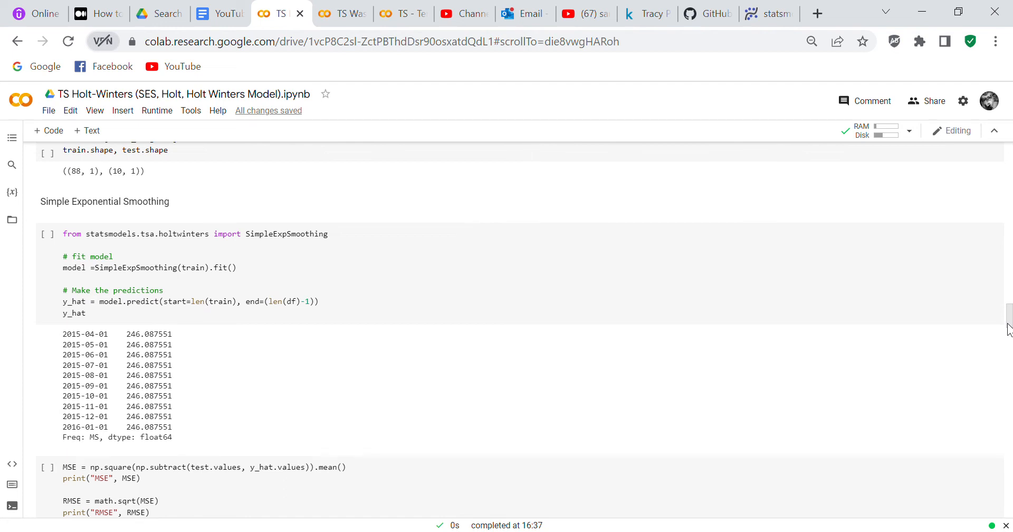
scroll(down, 3)
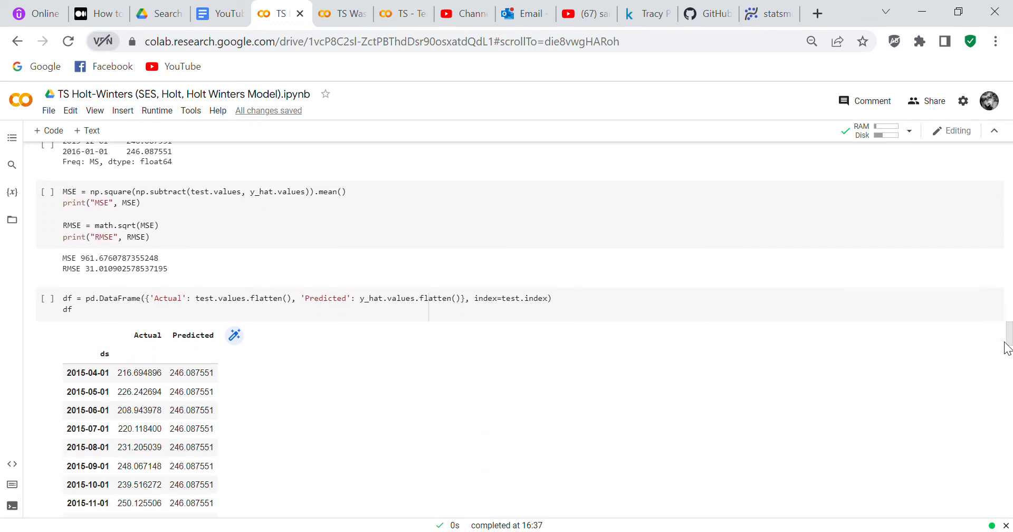
scroll(down, 3)
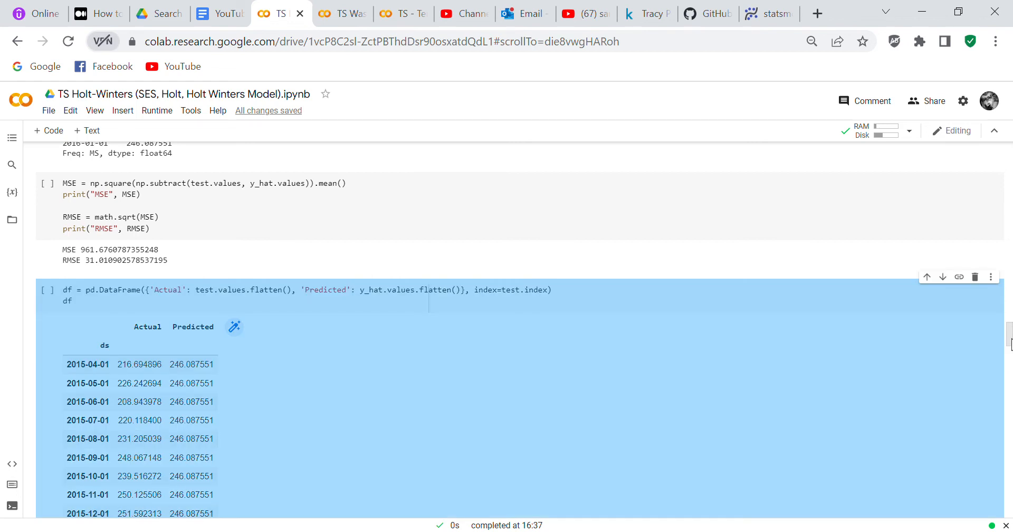
scroll(down, 3)
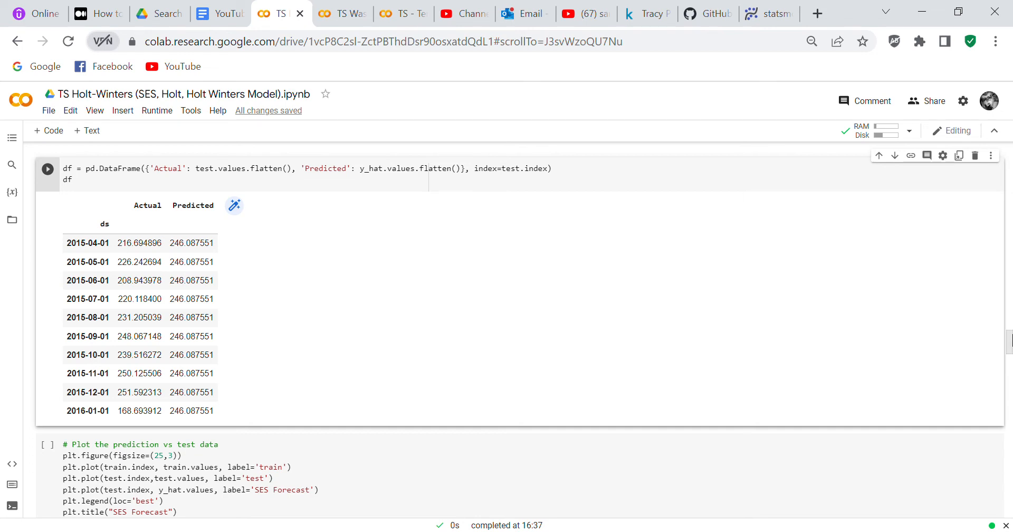
scroll(down, 3)
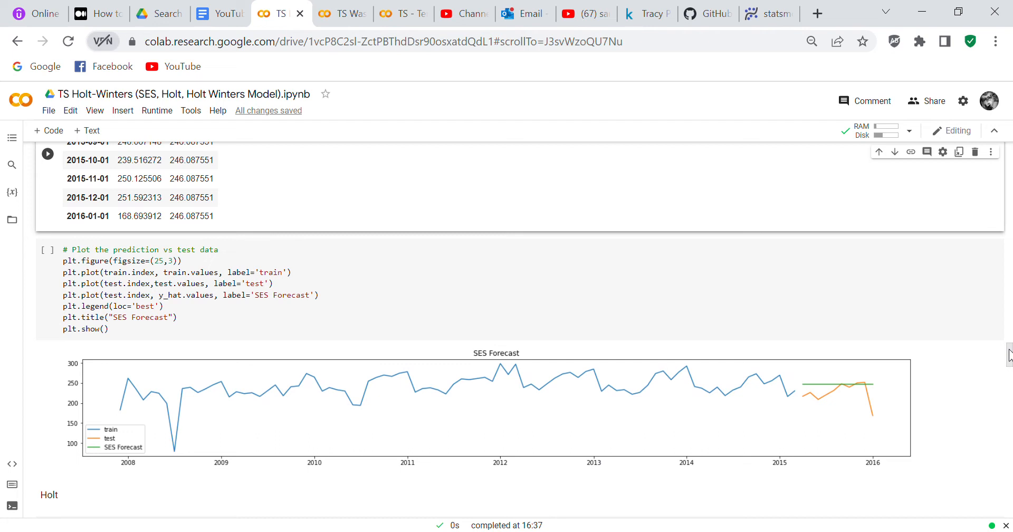
scroll(down, 3)
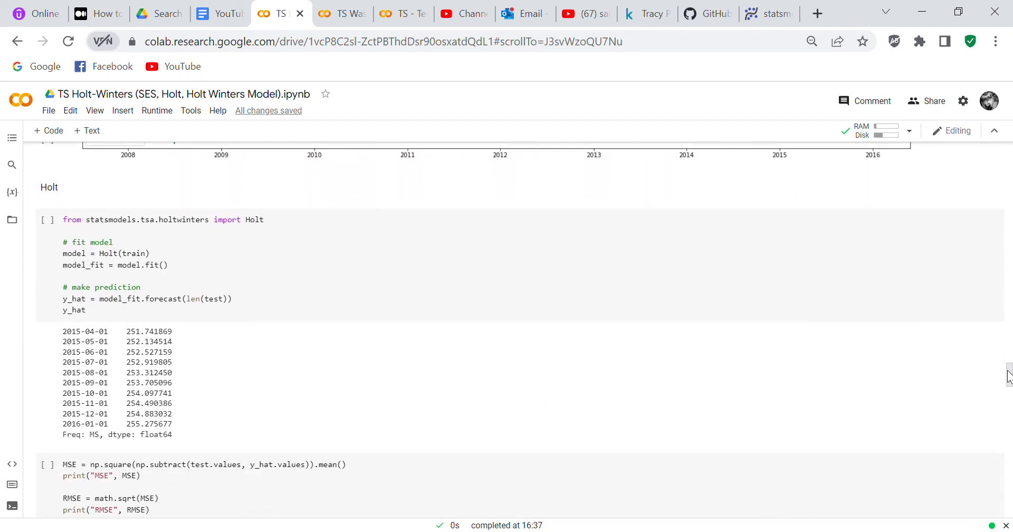
Step: Scroll to the cell computing MSE and RMSE for the Holt predictions beneath the forecast values
scroll(down, 3)
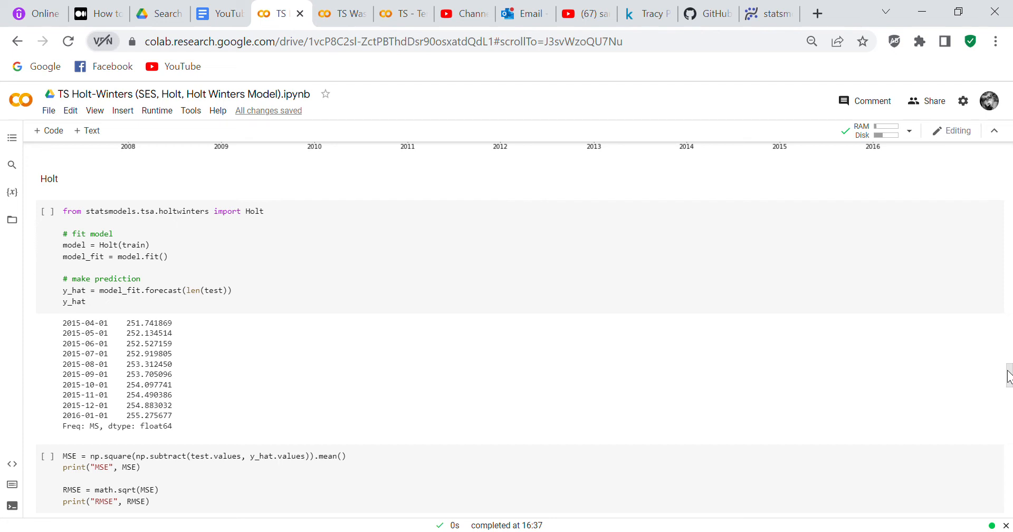
mouse_move(832, 48)
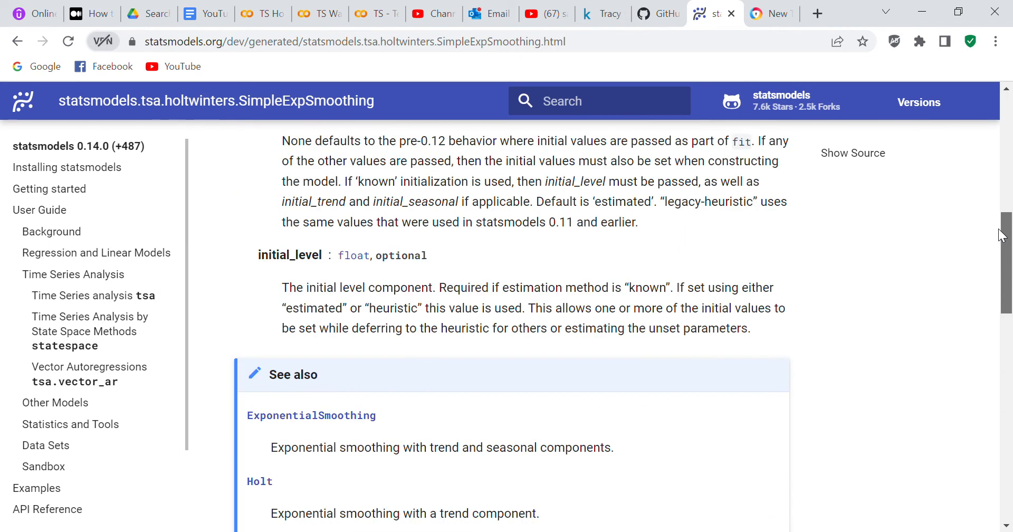
Step: Search the statsmodels documentation for 'hol' to find the Holt model
click(918, 102)
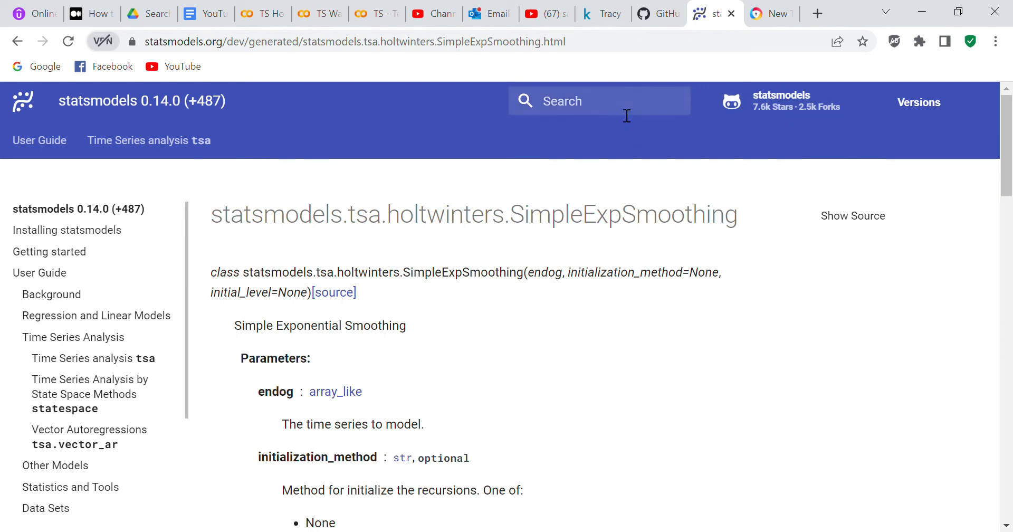
text(hol)
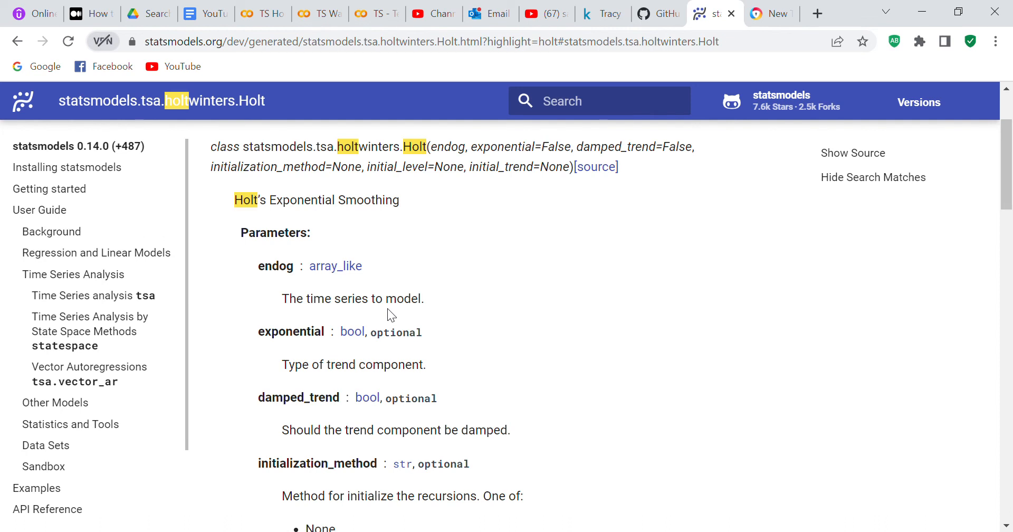
mouse_move(1010, 187)
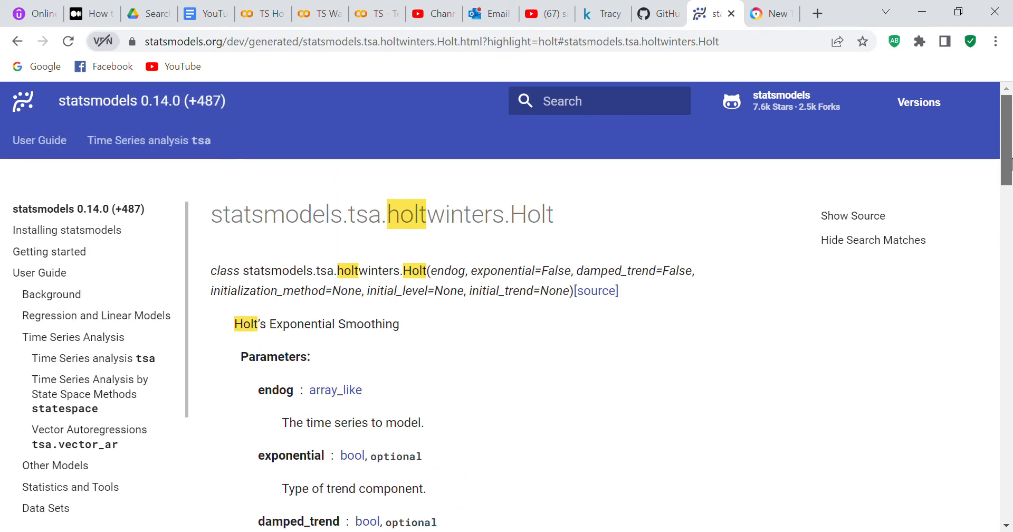
Step: Read through the Holt page's initial_level and initial_trend parameters, See also links, Notes and References
scroll(down, 3)
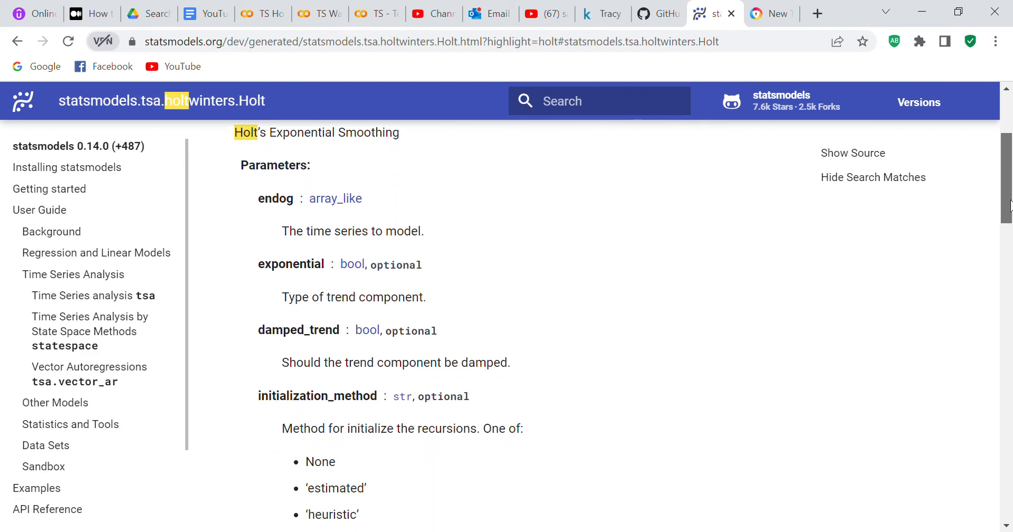
scroll(down, 3)
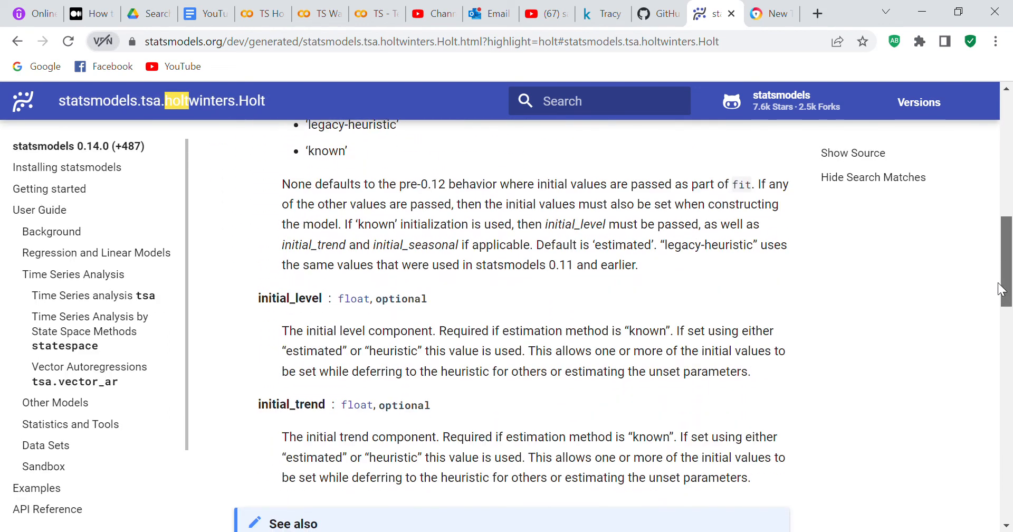
scroll(down, 3)
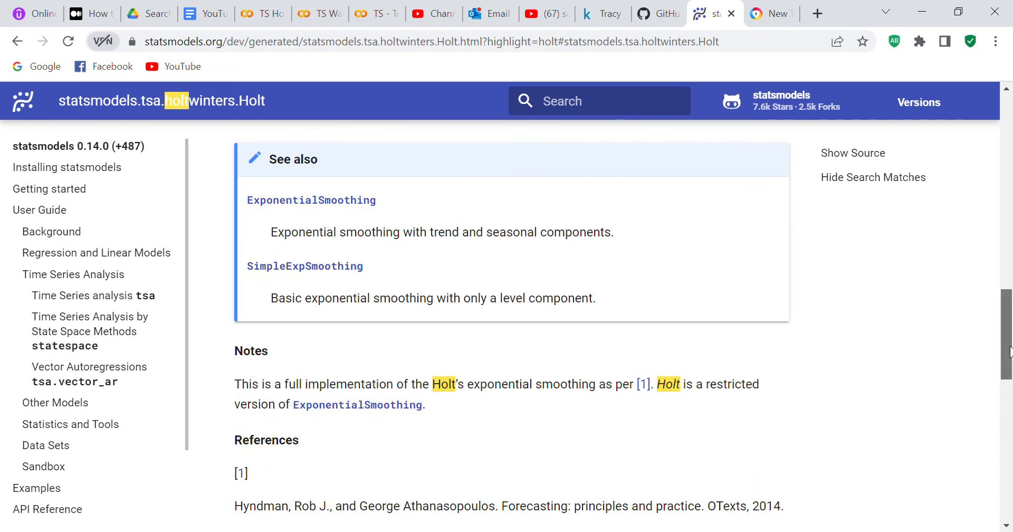
scroll(down, 3)
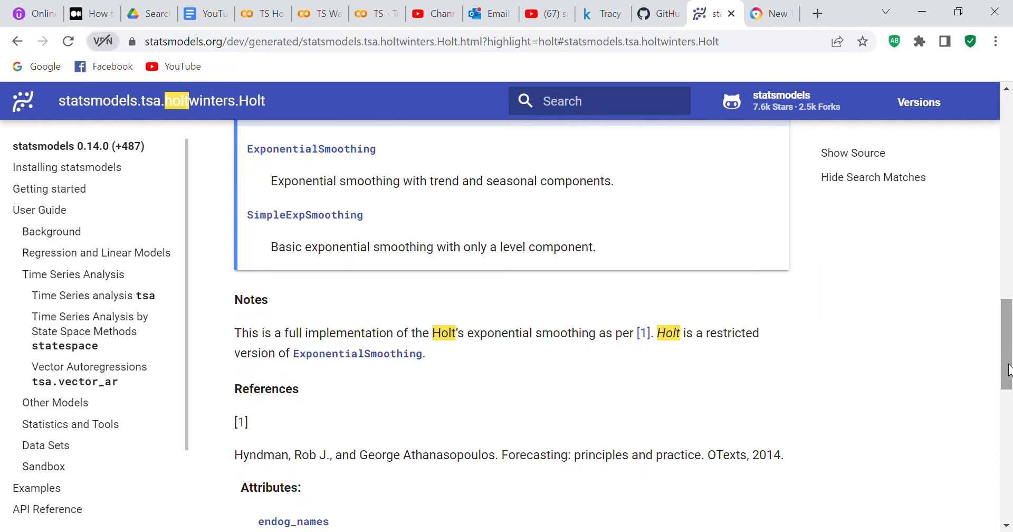
scroll(down, 3)
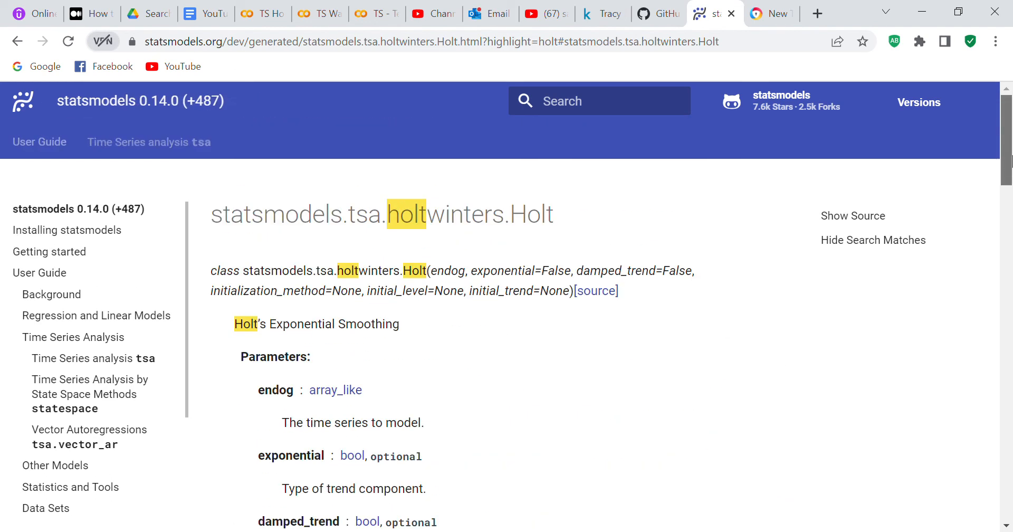
mouse_move(265, 26)
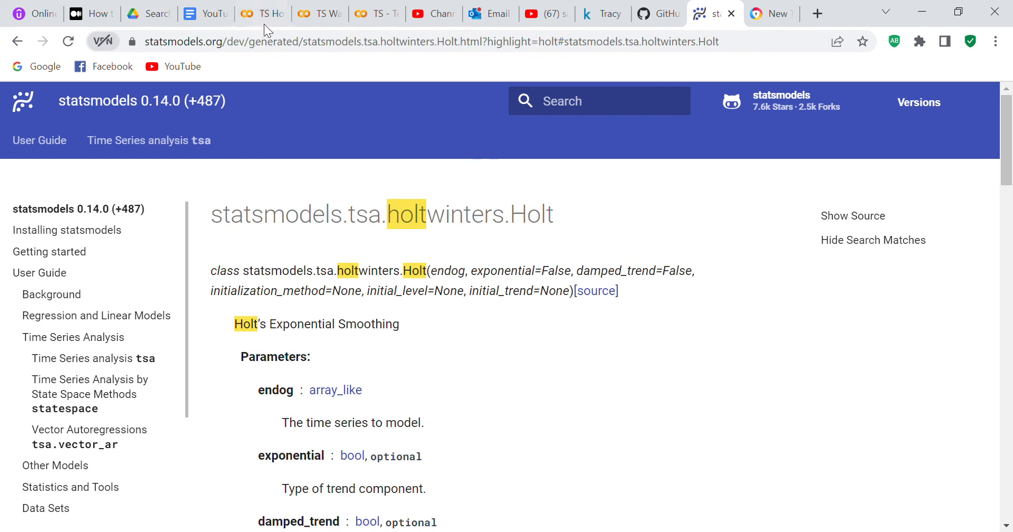
click(266, 14)
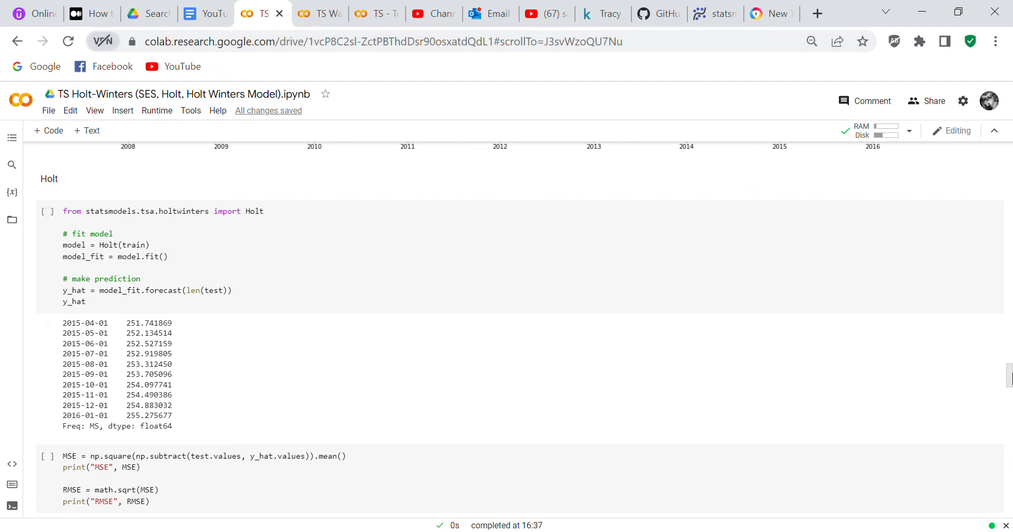
scroll(down, 3)
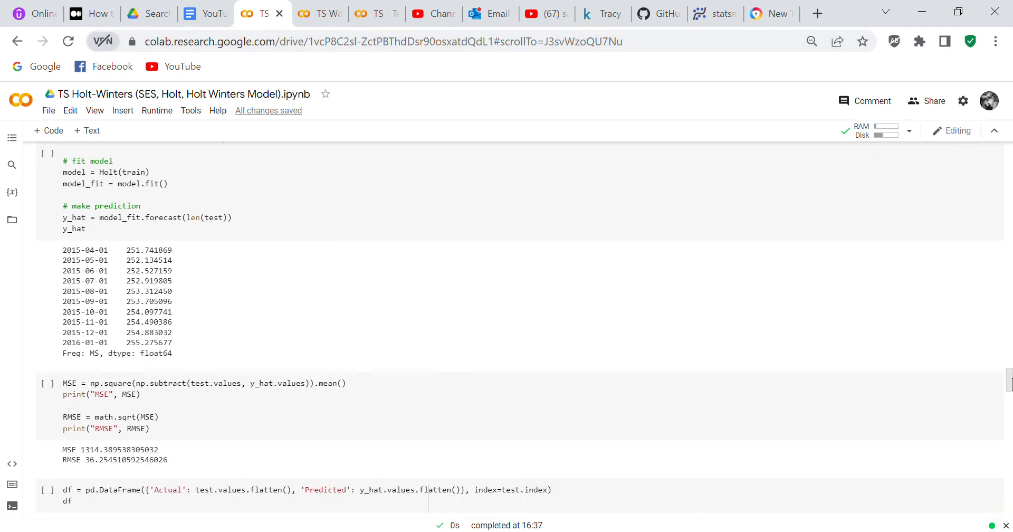
scroll(down, 3)
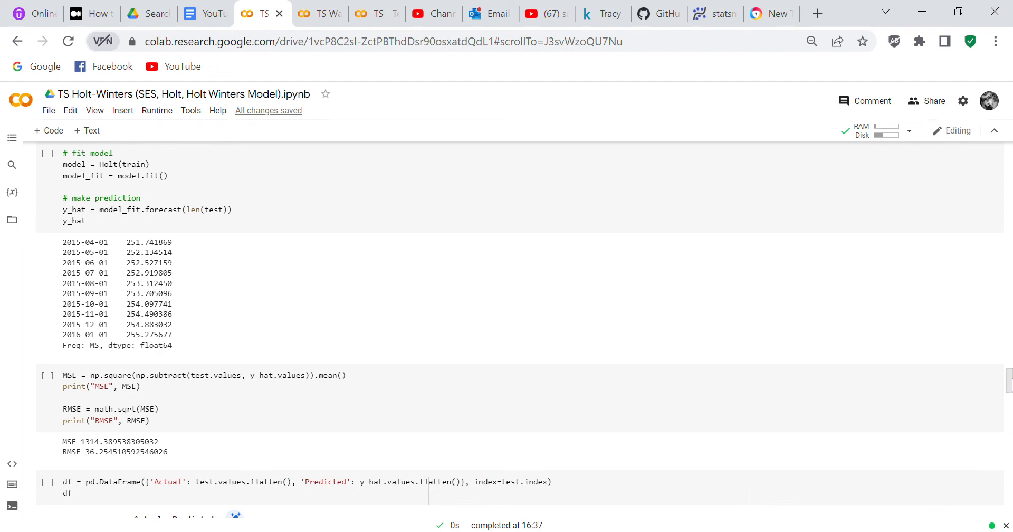
scroll(down, 3)
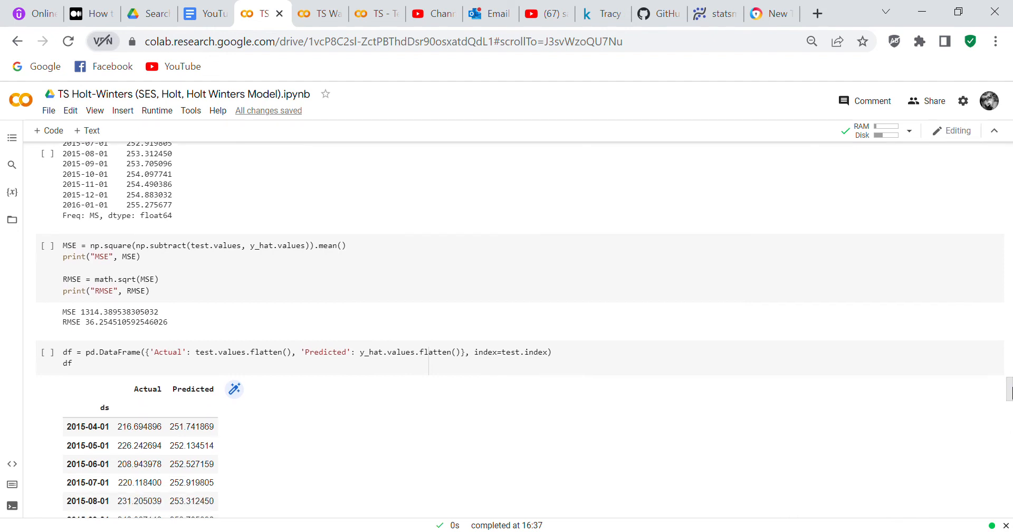
scroll(down, 3)
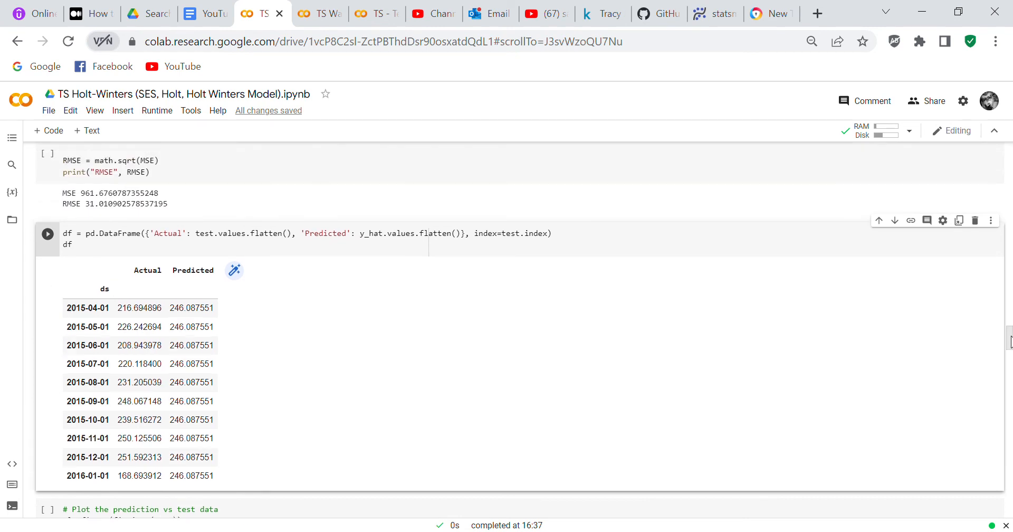
scroll(down, 3)
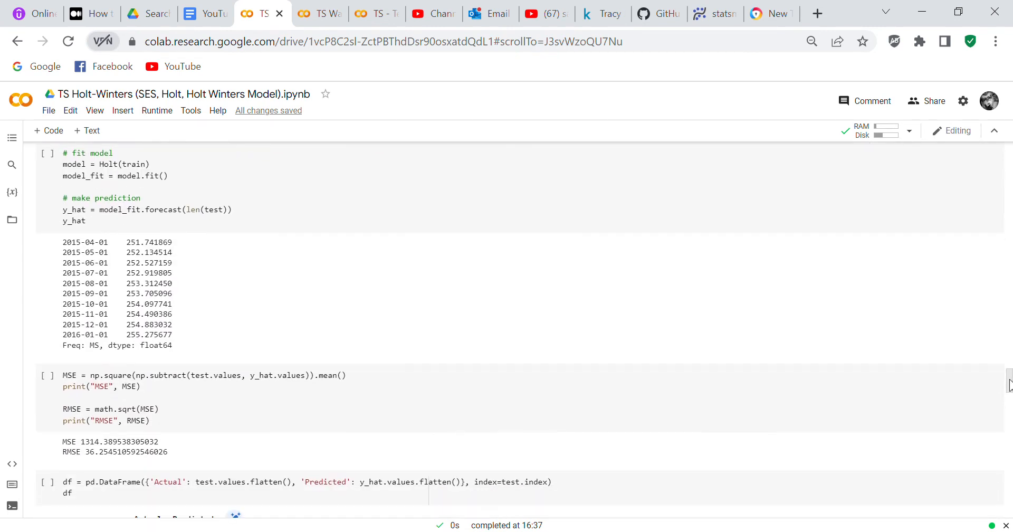
scroll(down, 3)
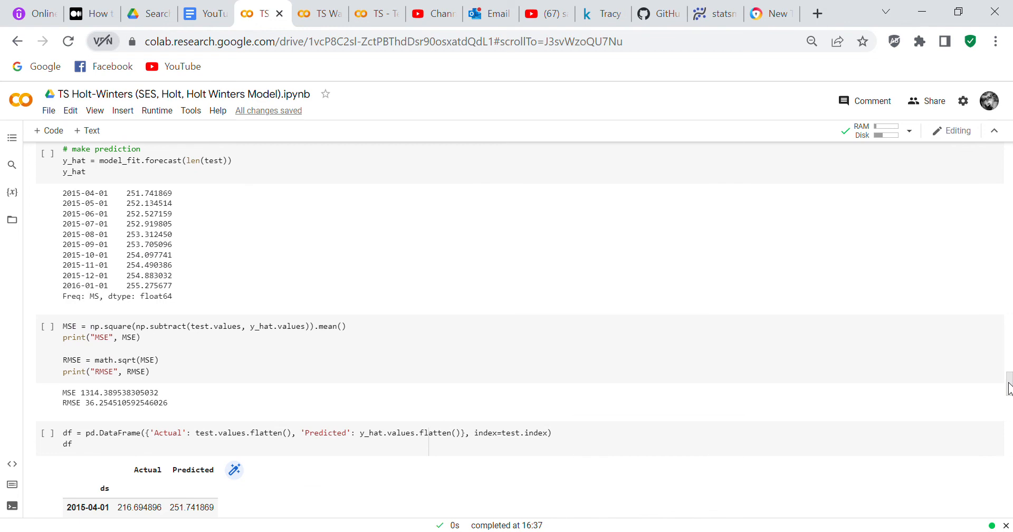
scroll(down, 3)
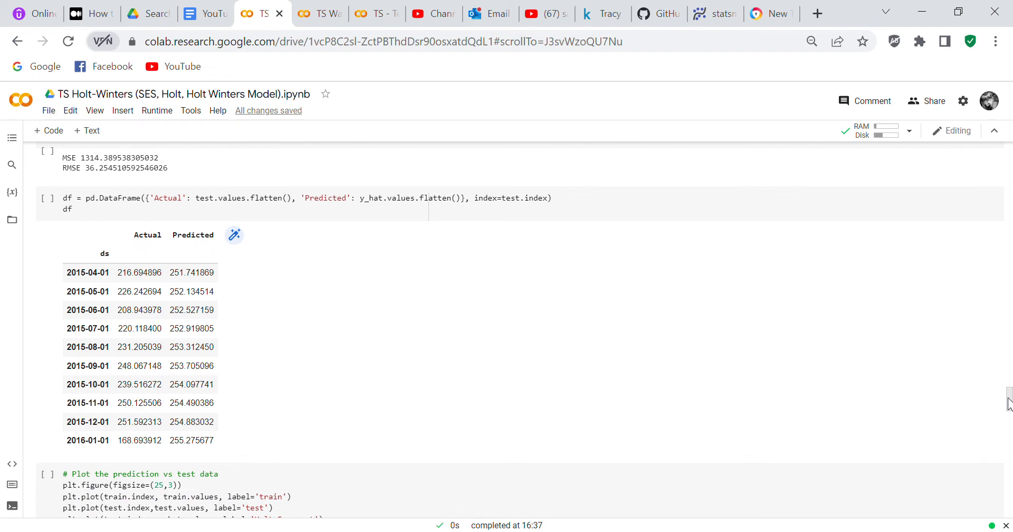
scroll(down, 3)
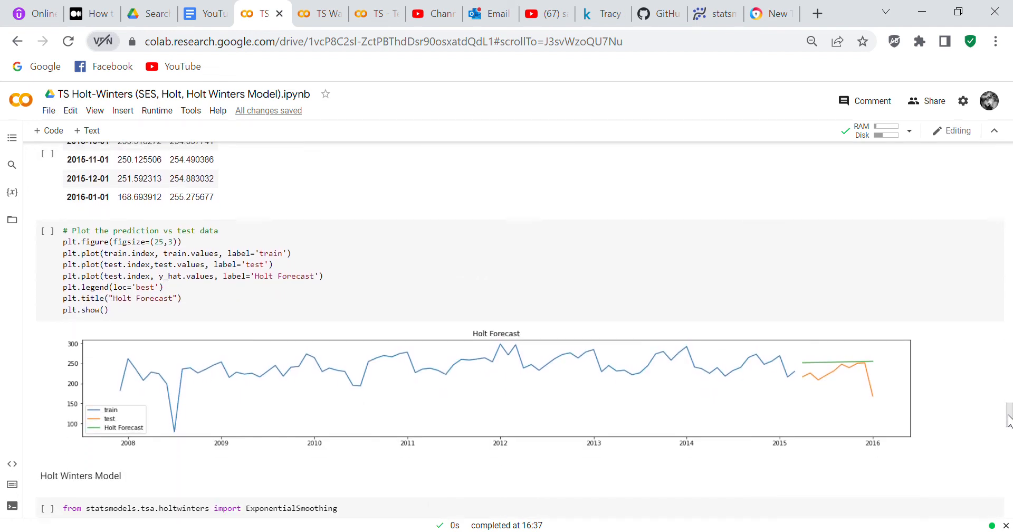
scroll(down, 3)
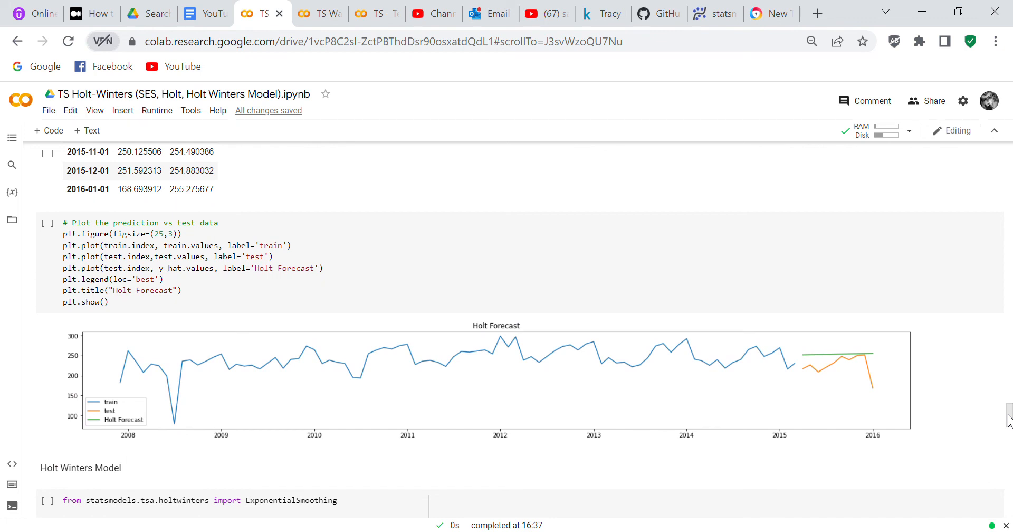
scroll(down, 3)
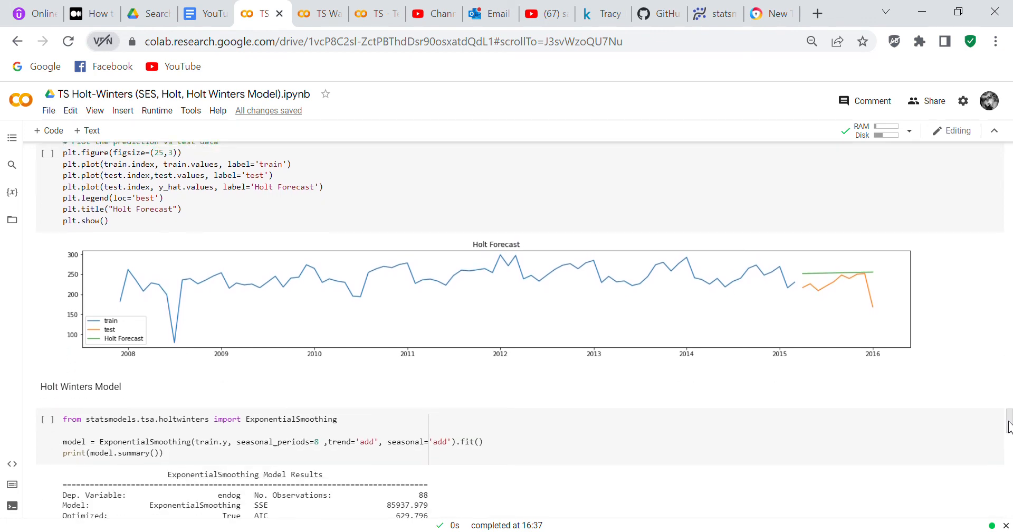
scroll(down, 3)
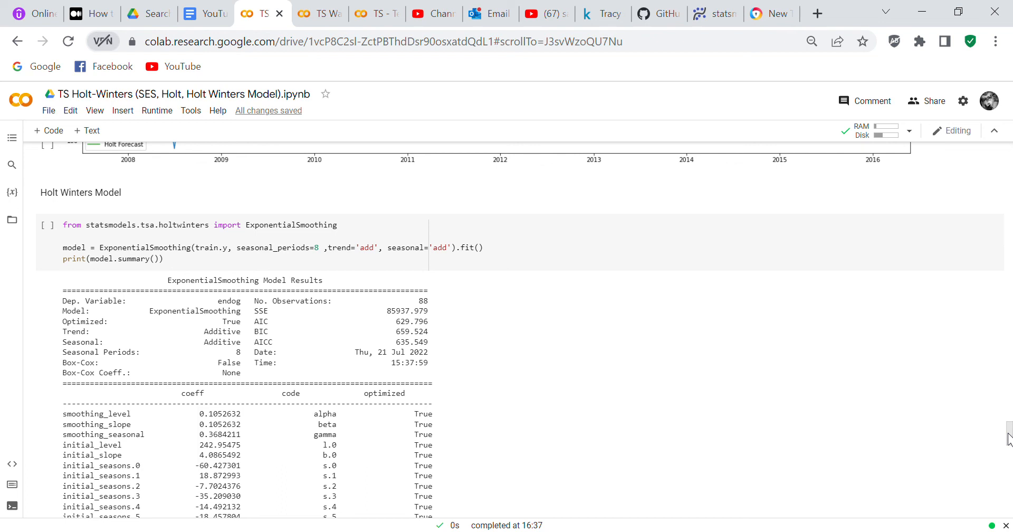
scroll(down, 3)
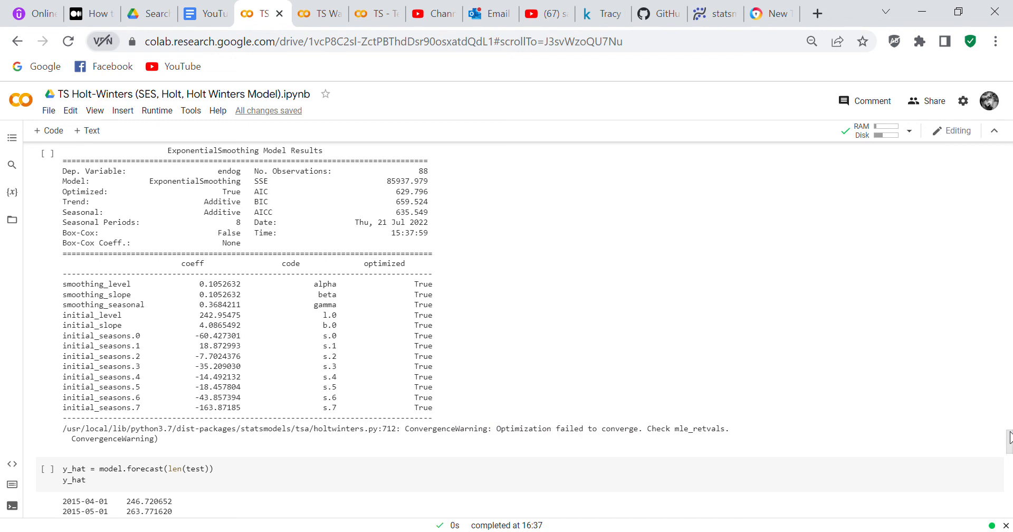
scroll(down, 3)
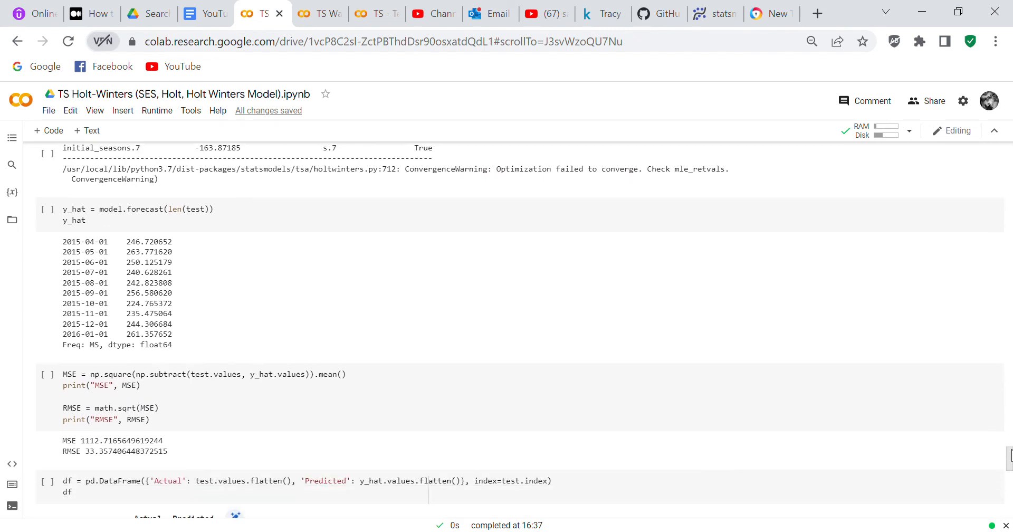
scroll(down, 3)
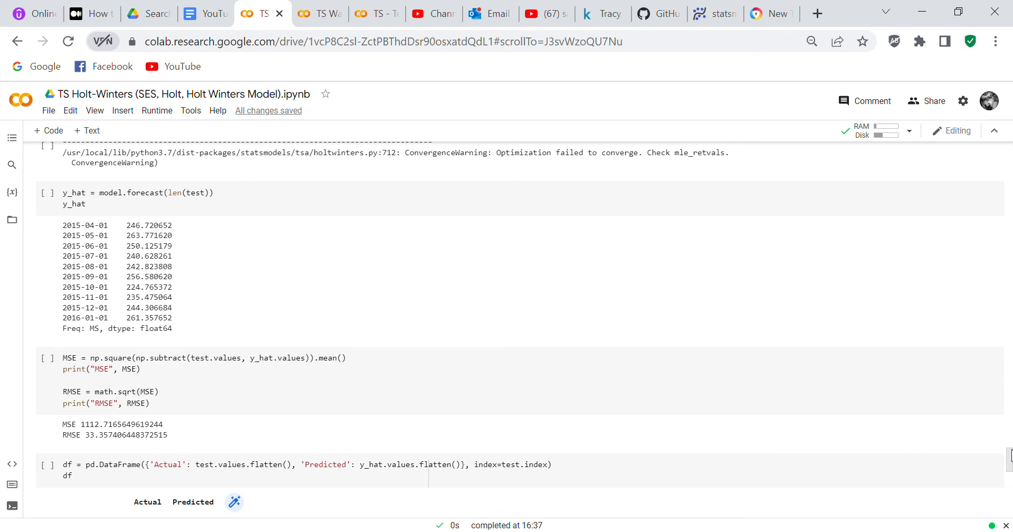
scroll(down, 3)
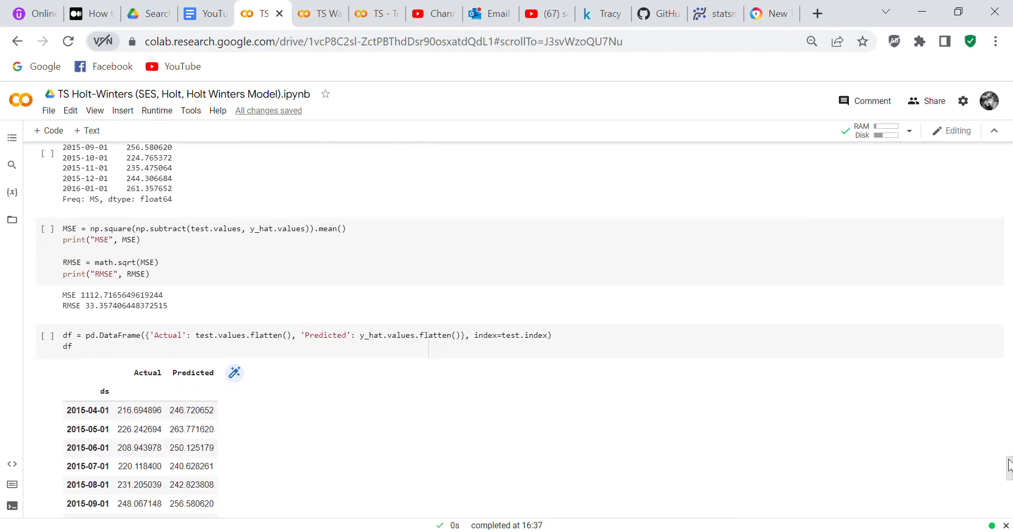
scroll(down, 3)
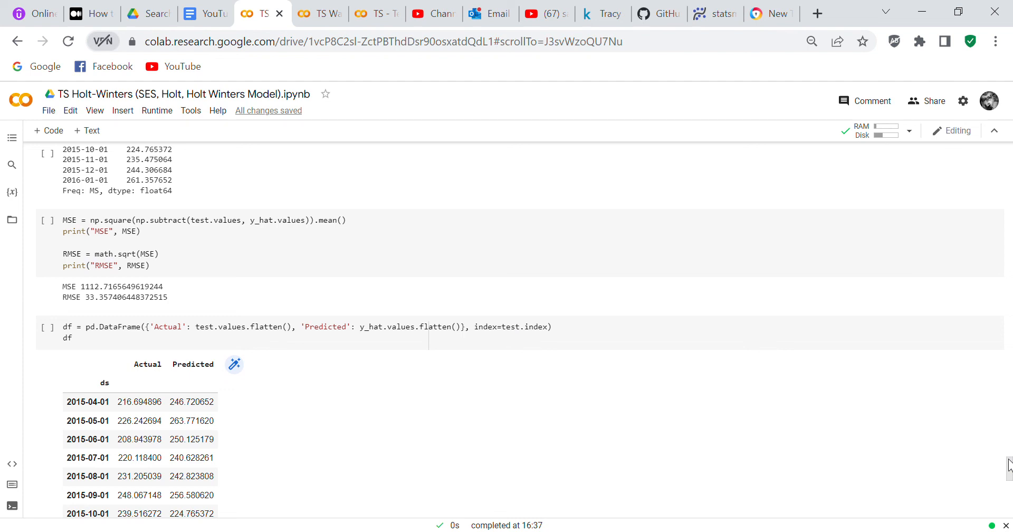
mouse_move(1010, 466)
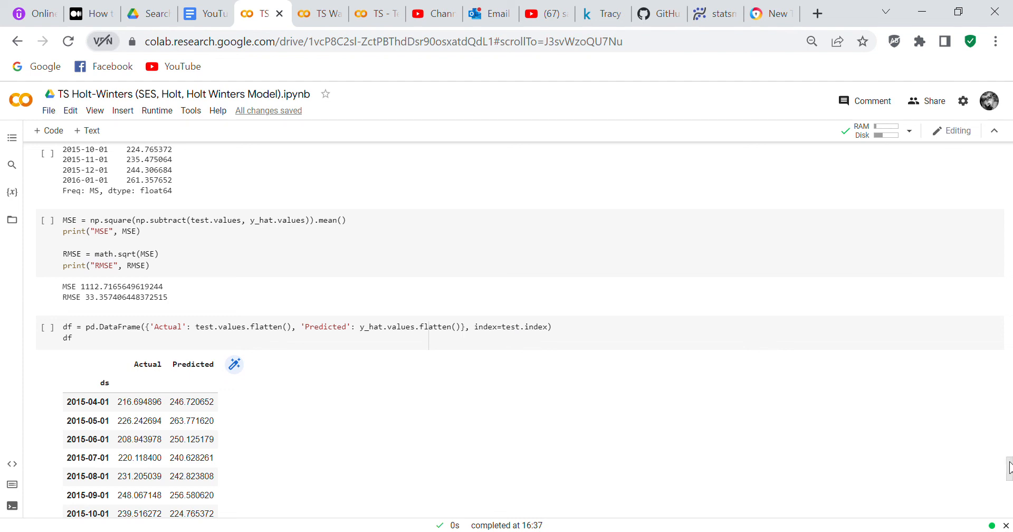
scroll(down, 3)
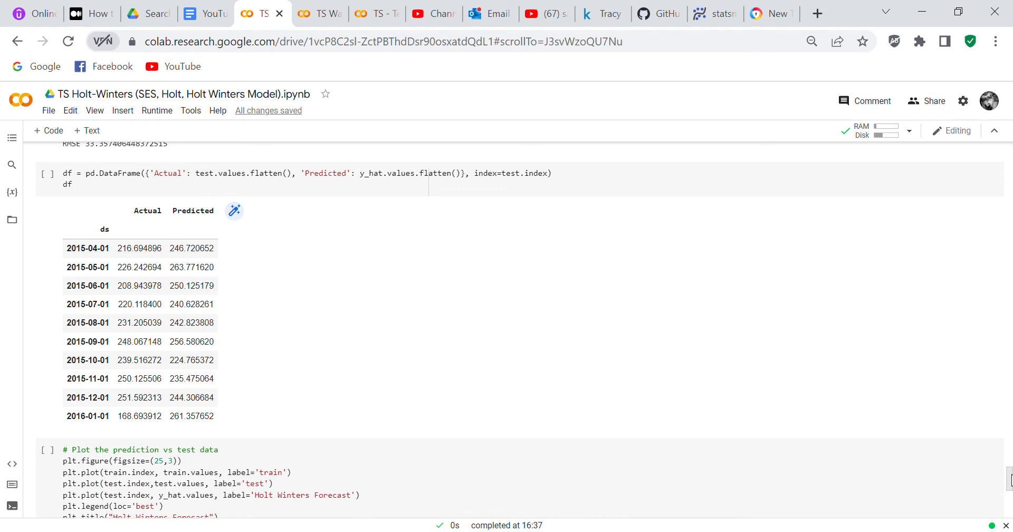
scroll(down, 3)
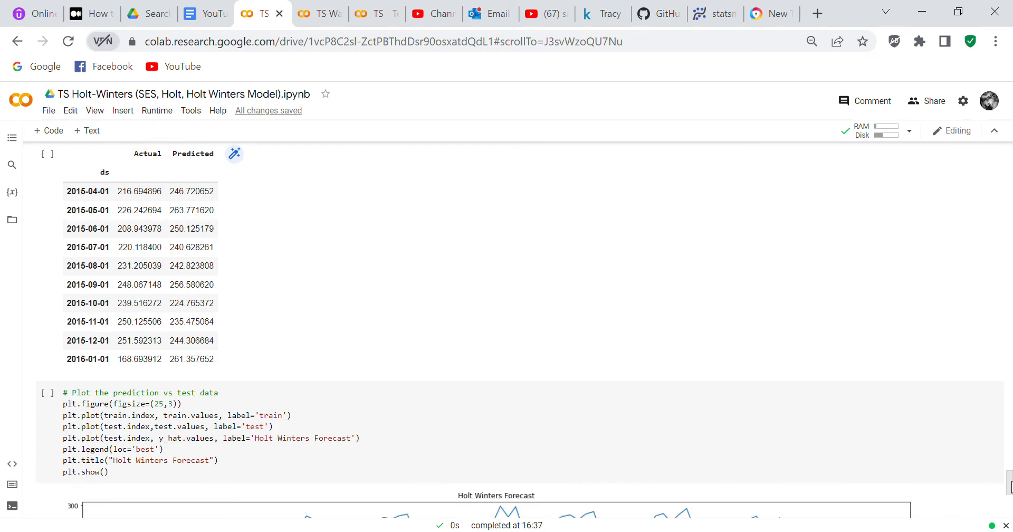
scroll(down, 3)
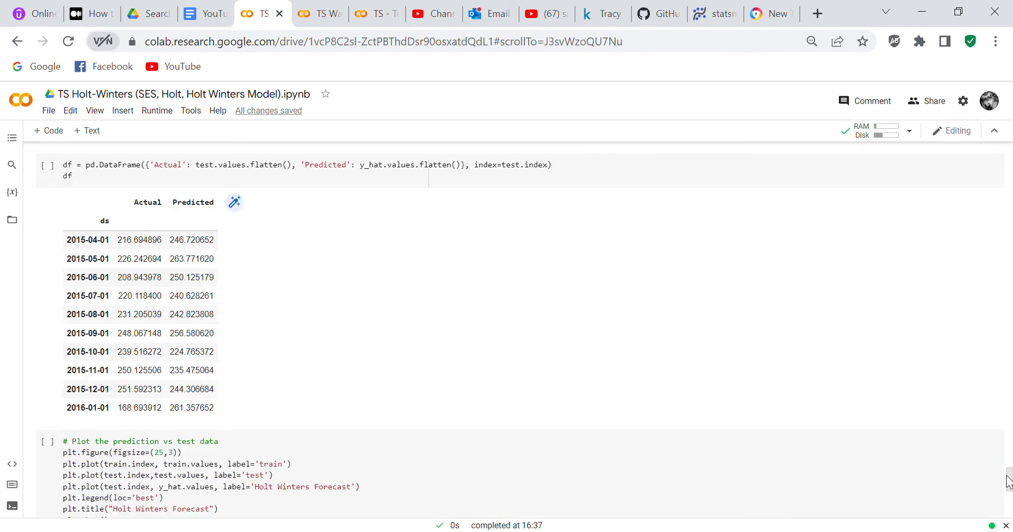
scroll(down, 3)
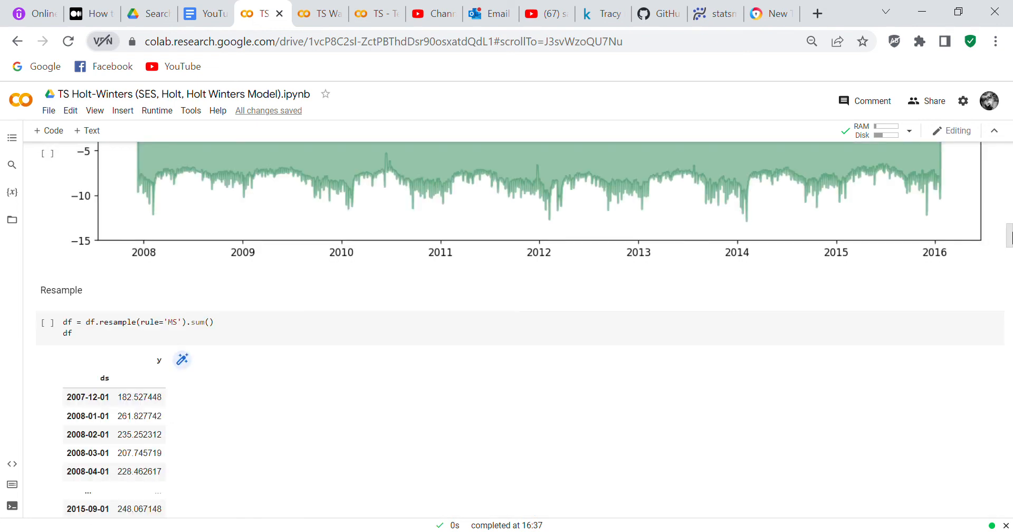
scroll(up, 3)
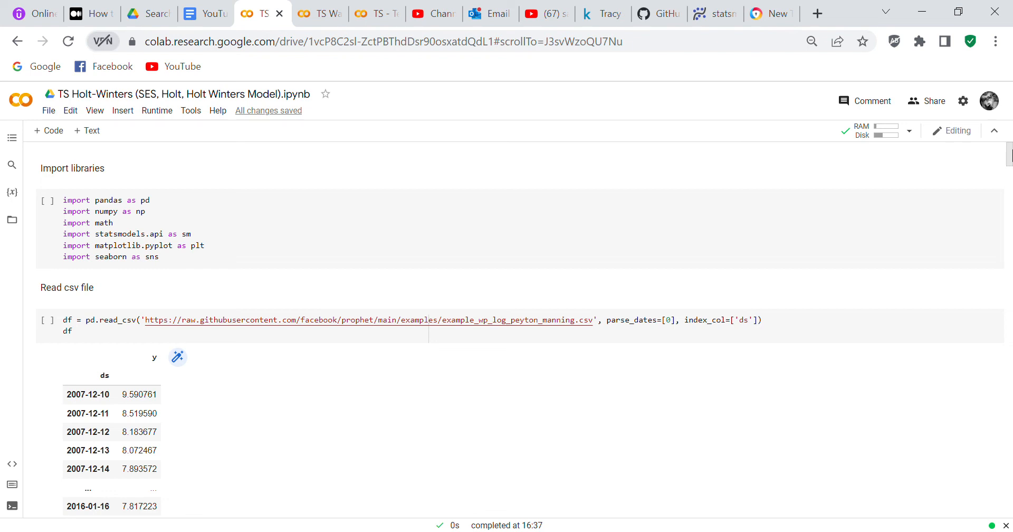
mouse_move(942, 78)
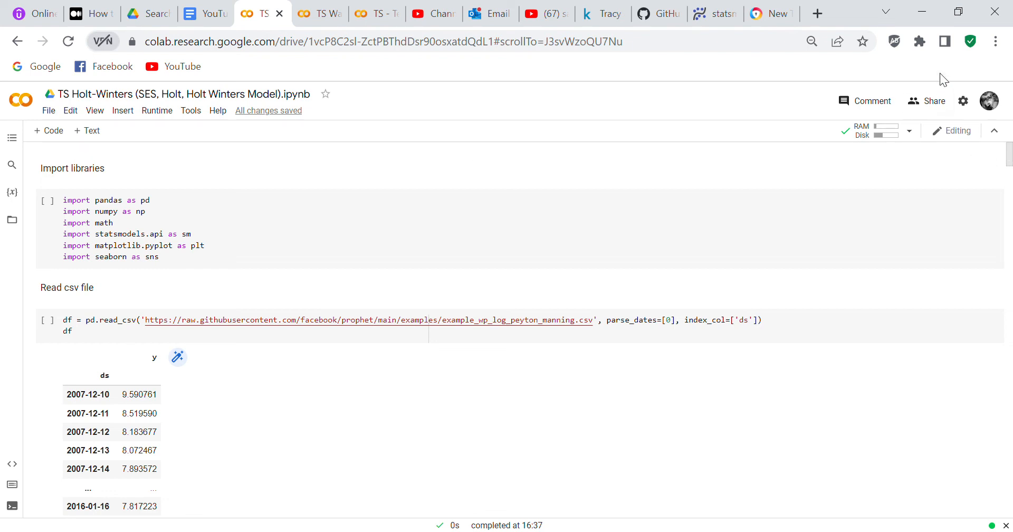